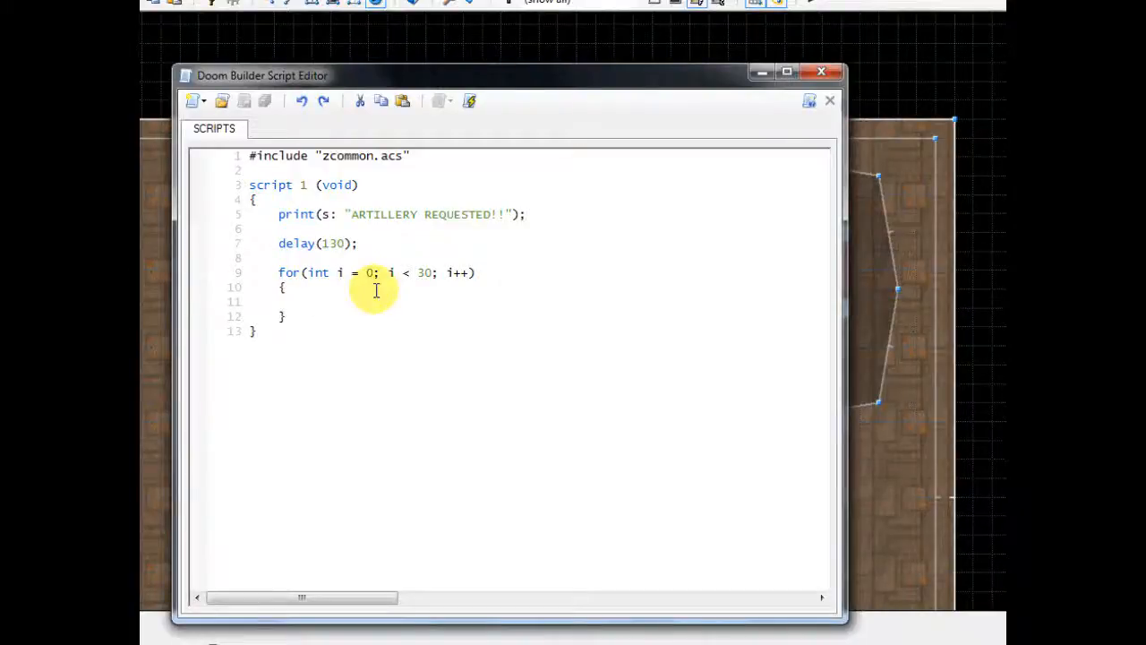
# - Type delay(35); in the empty loop body and start a new line below it
pyautogui.click(307, 302)
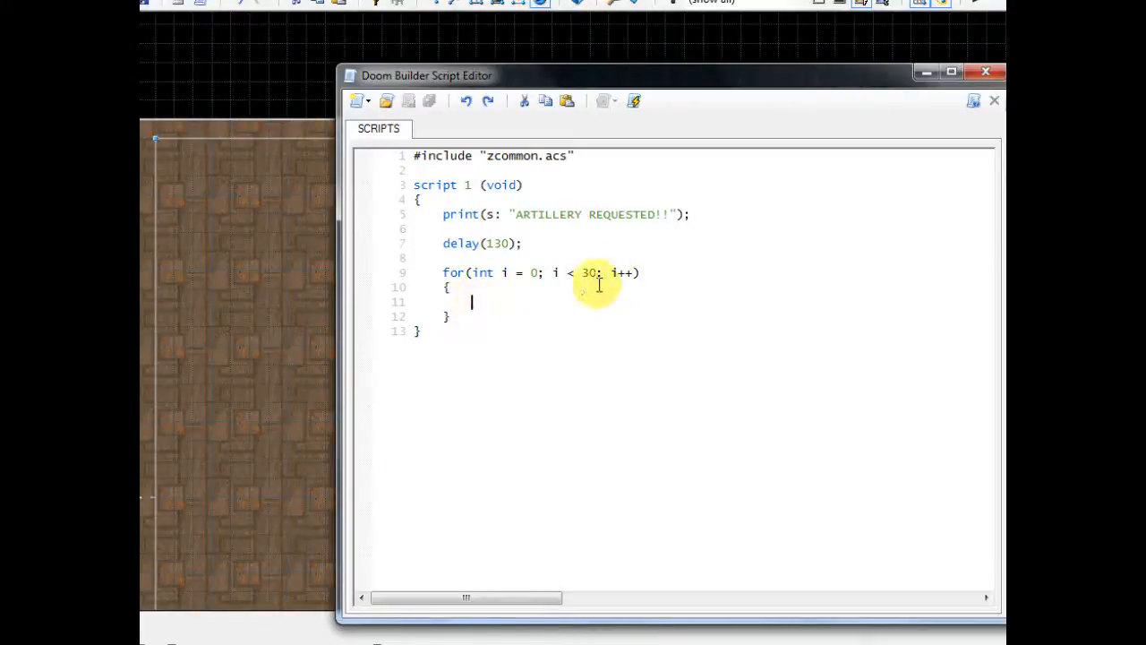
pyautogui.doubleClick(623, 272)
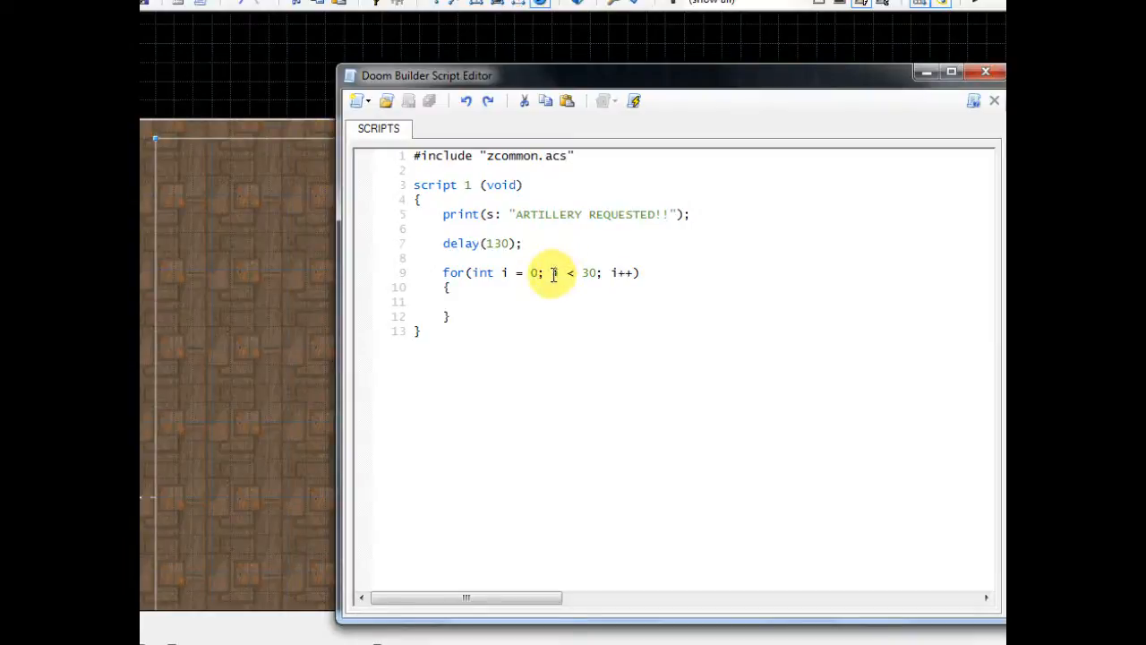
pyautogui.moveTo(546, 272); pyautogui.dragTo(604, 272)
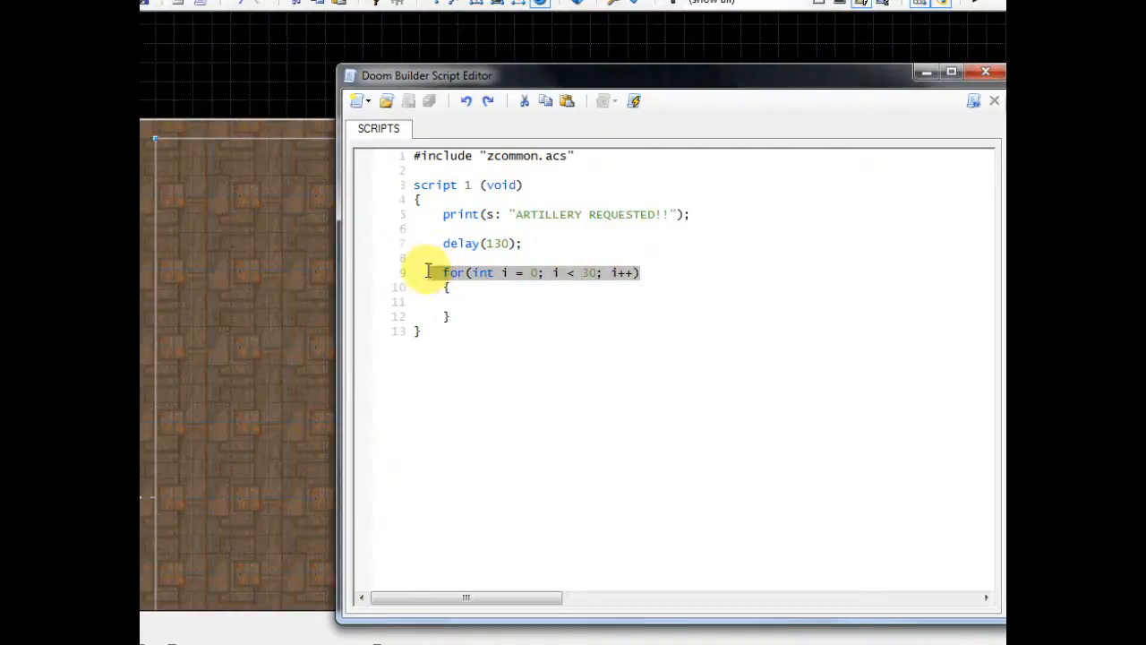
pyautogui.click(472, 302)
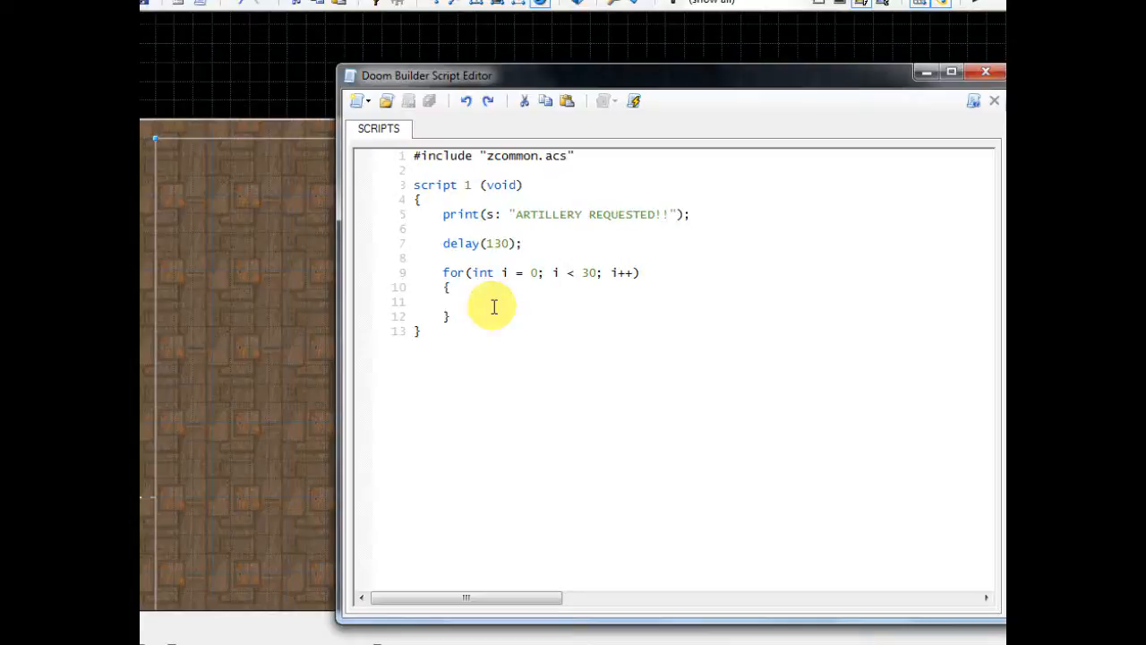
pyautogui.click(472, 302)
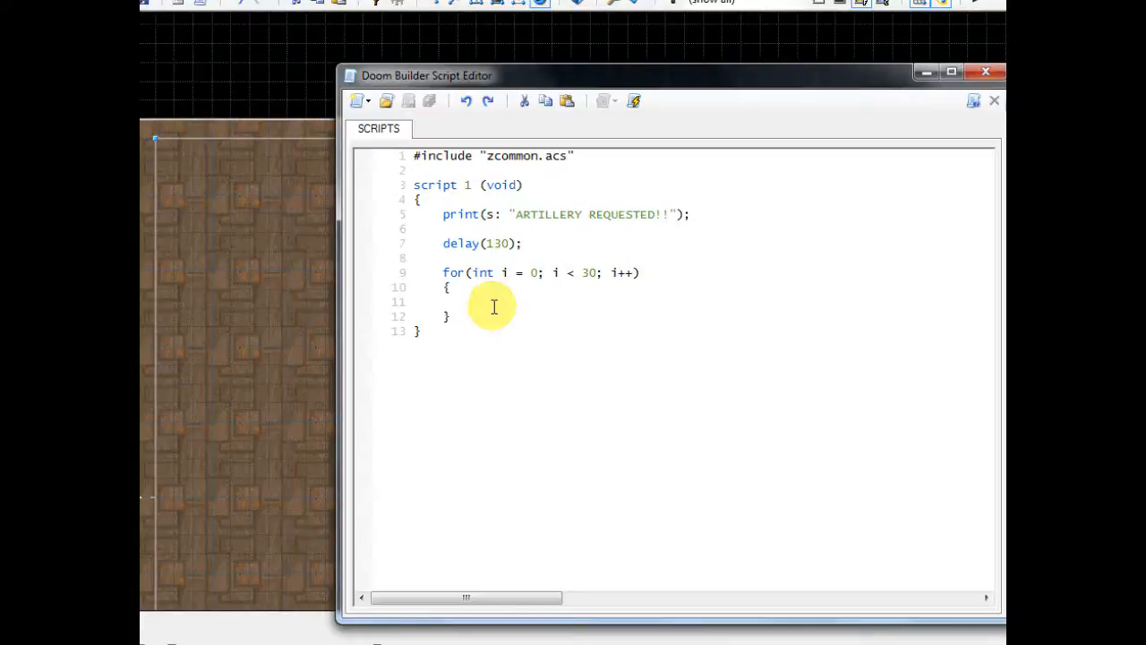
pyautogui.click(470, 302)
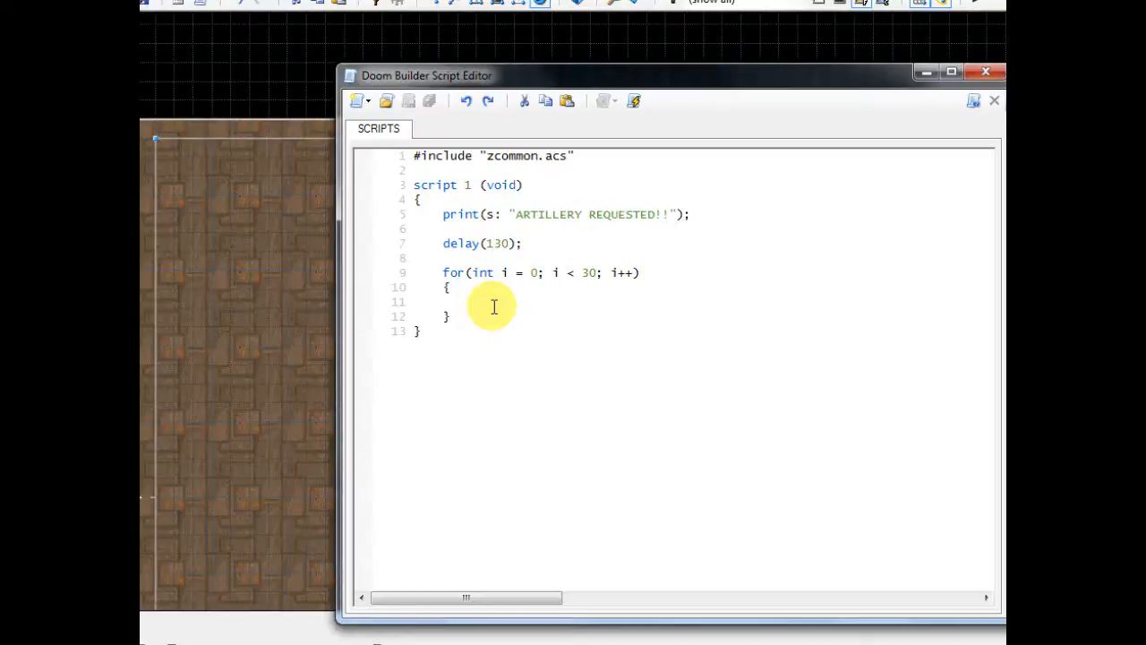
pyautogui.write('delay(')
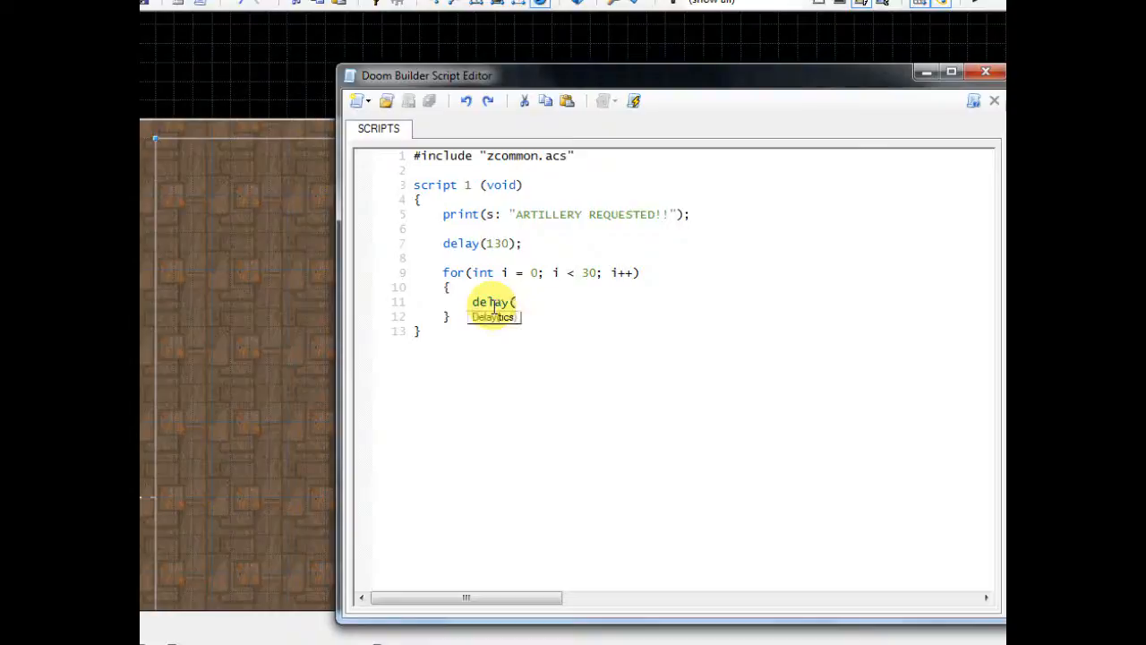
pyautogui.write('35')
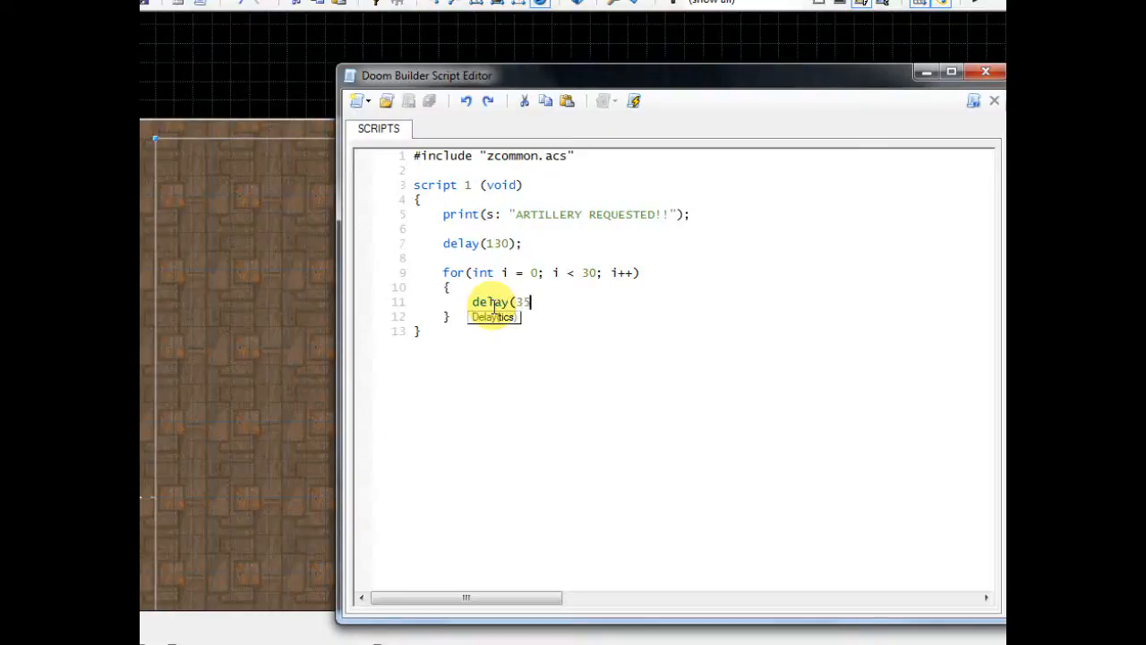
pyautogui.write(');')
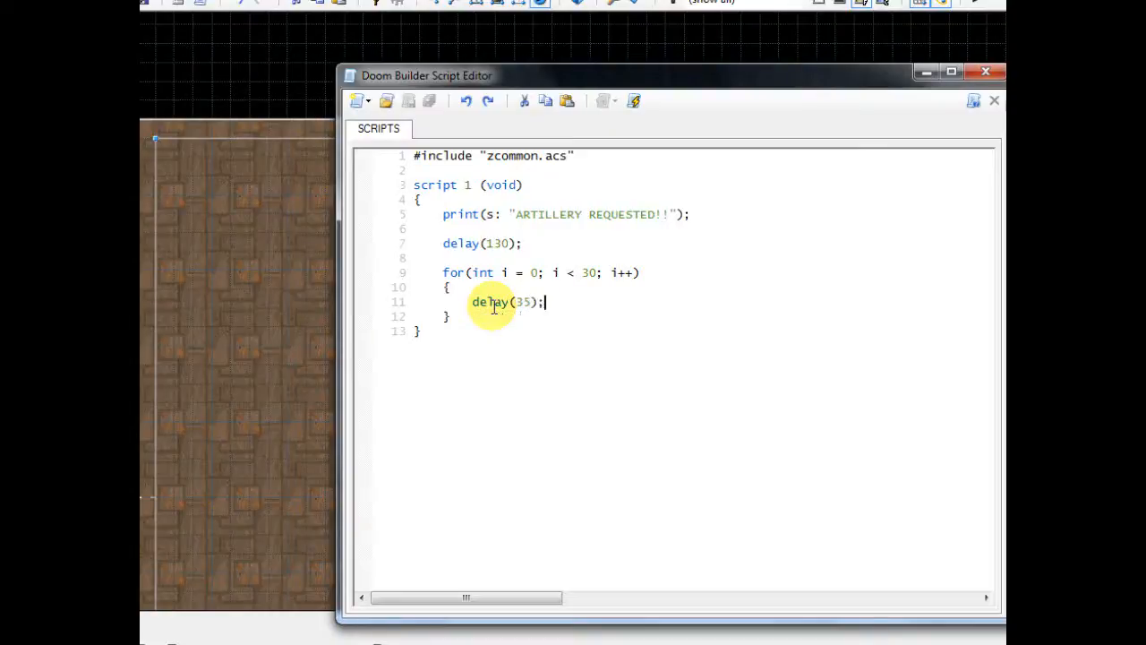
pyautogui.press('enter')
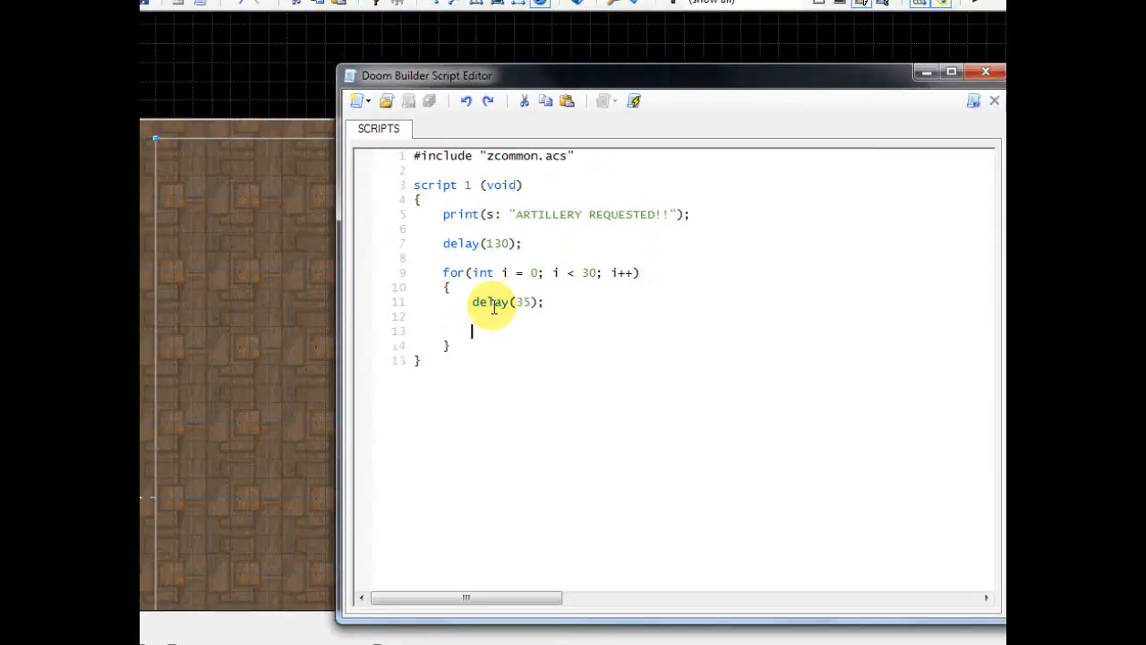
# - Begin a Thing_Projectile call with random(1,10) as its first argument
pyautogui.write('Thing_Pro')
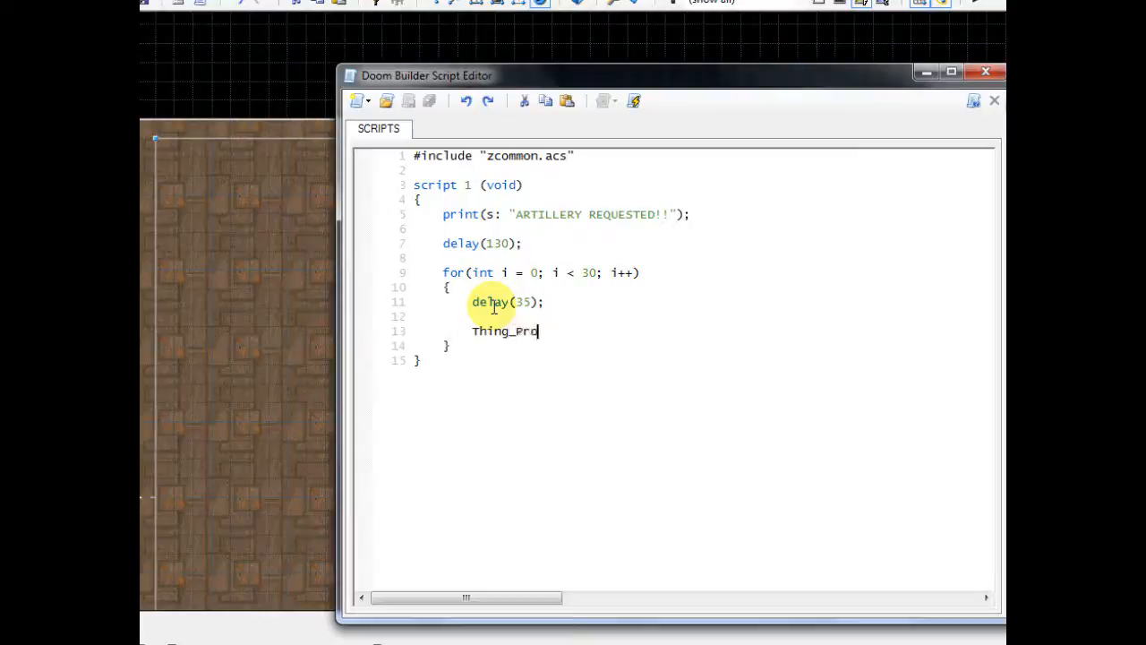
pyautogui.write('jectile')
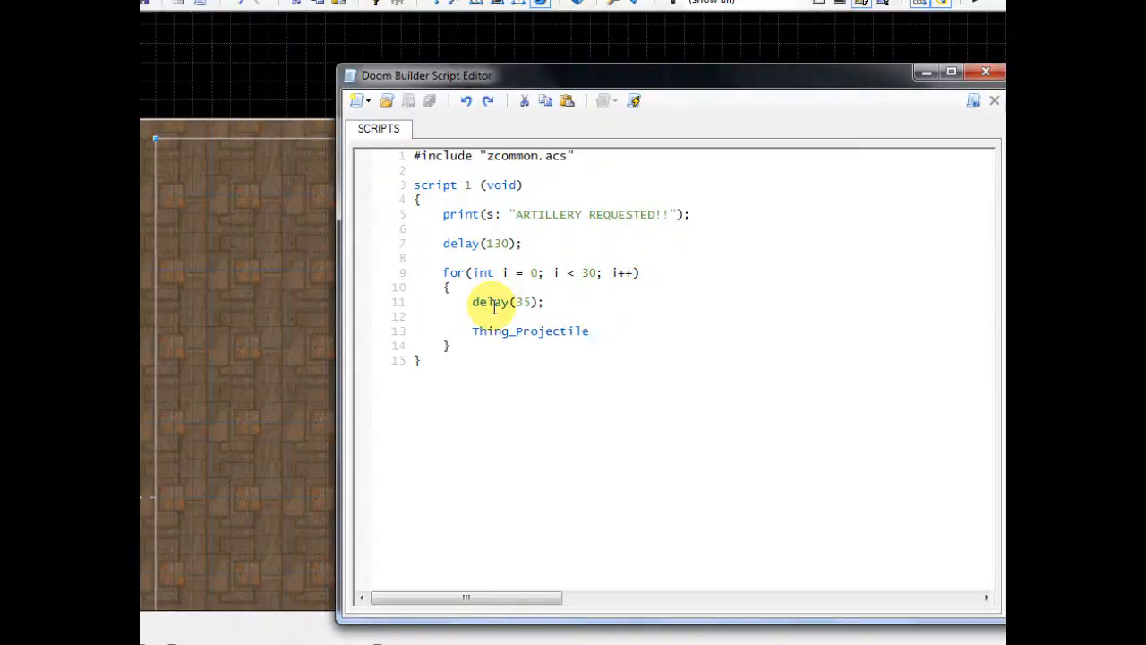
pyautogui.write('(')
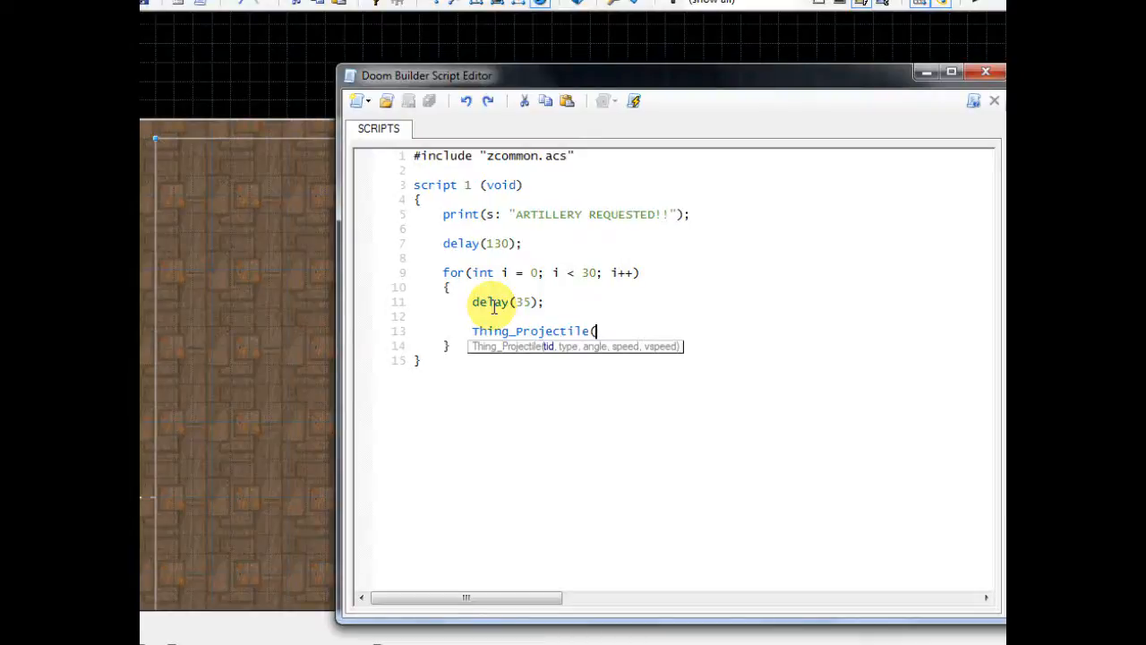
pyautogui.write('random')
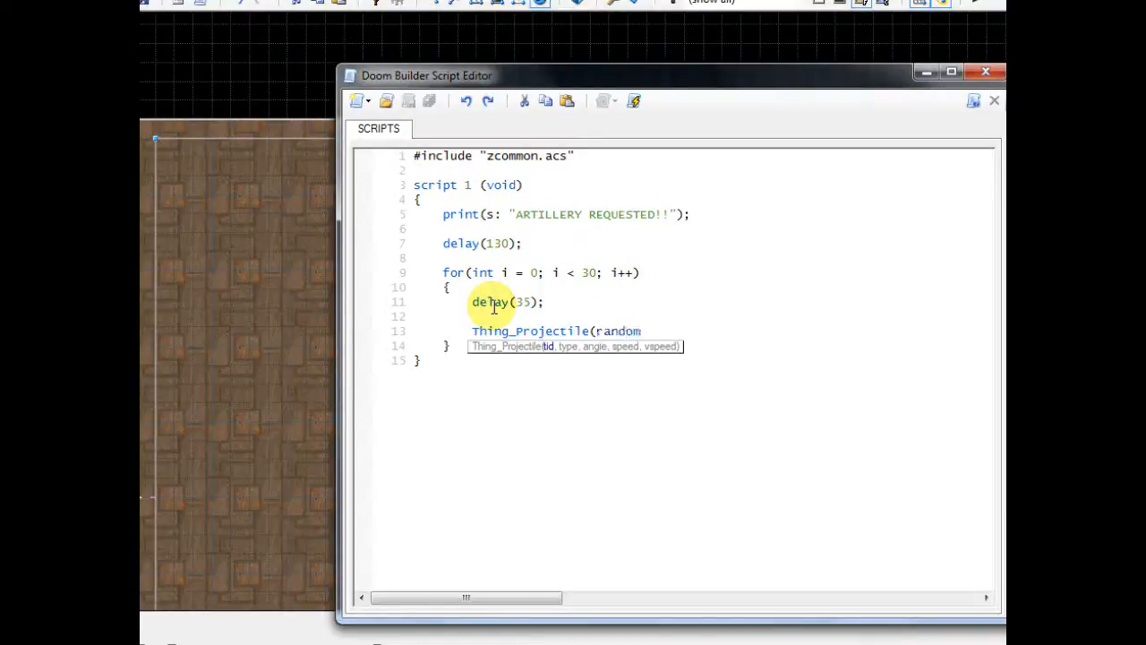
pyautogui.write('(')
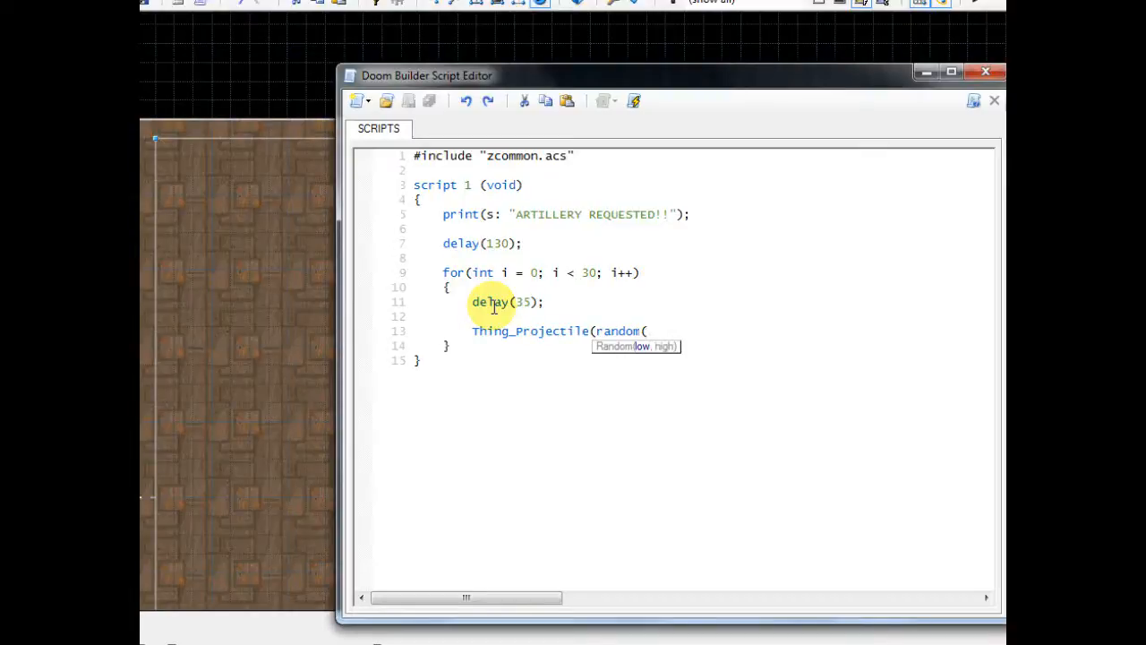
pyautogui.write('1,')
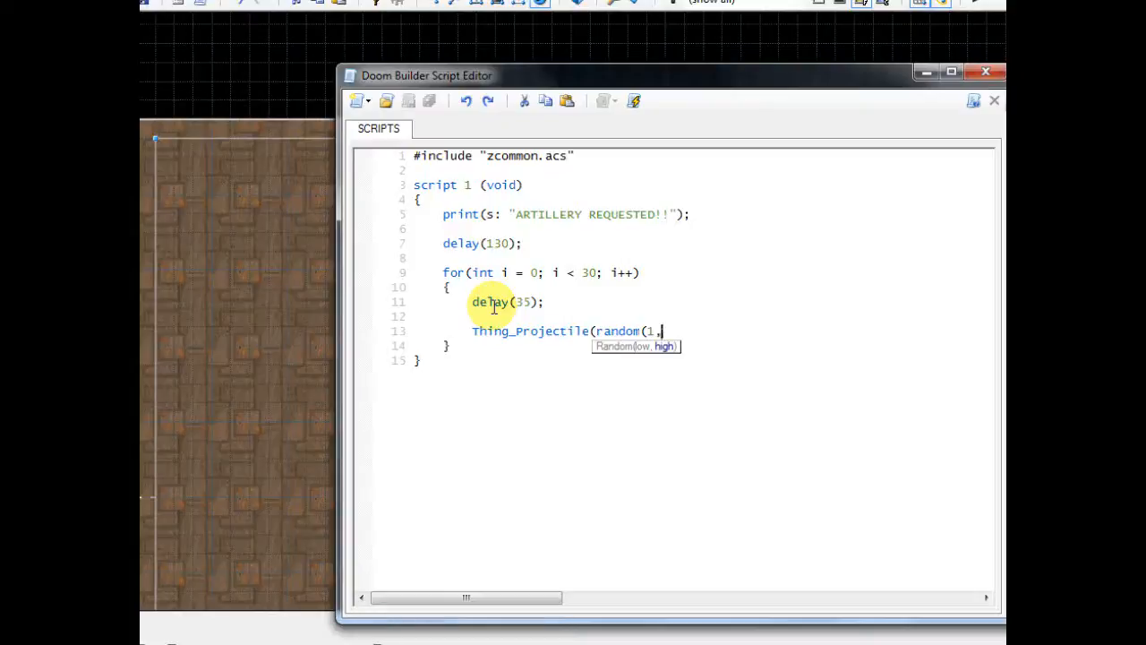
pyautogui.write('10')
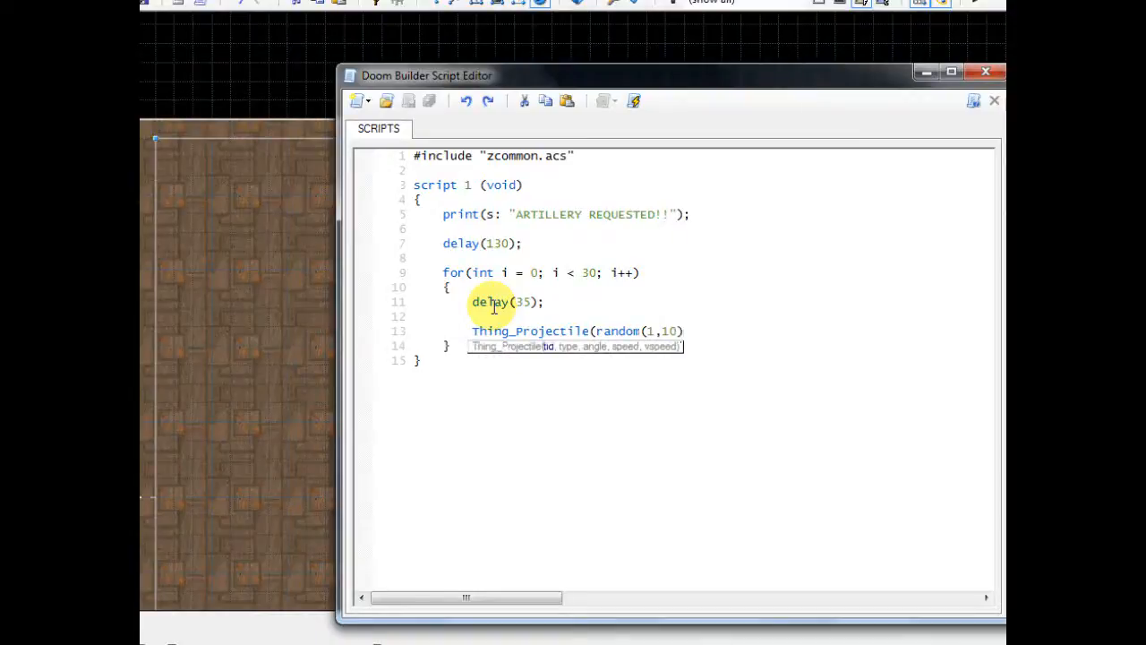
pyautogui.write(',')
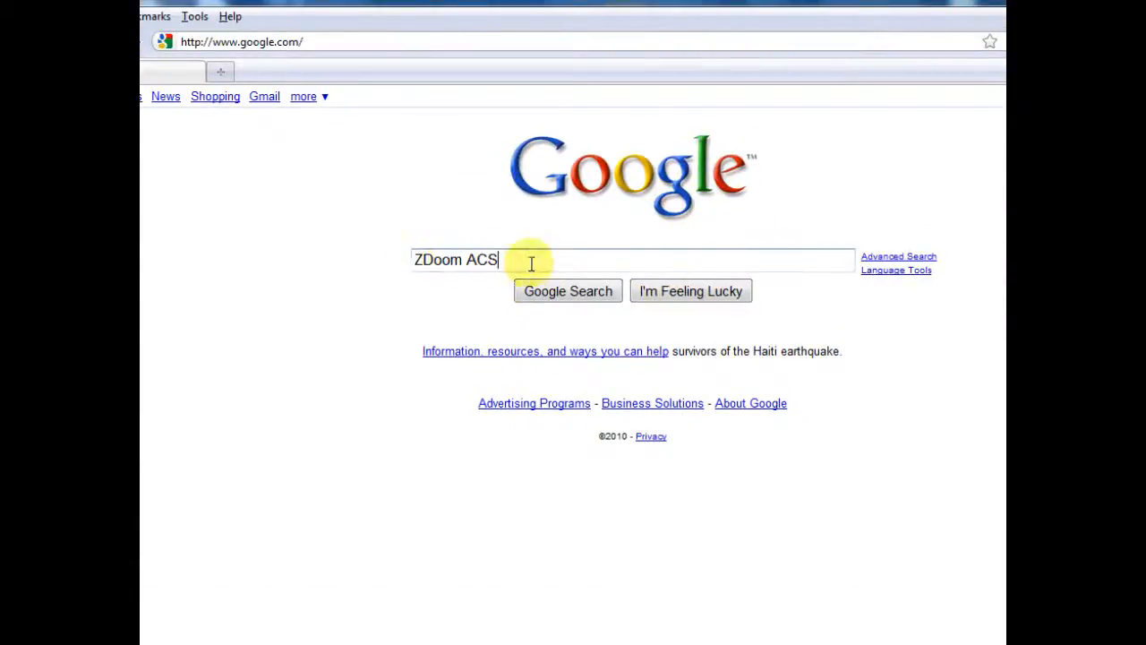
# - Search Google for ZDoom ACS and open the 'ACS - ZDoom Wiki' result
pyautogui.click(568, 290)
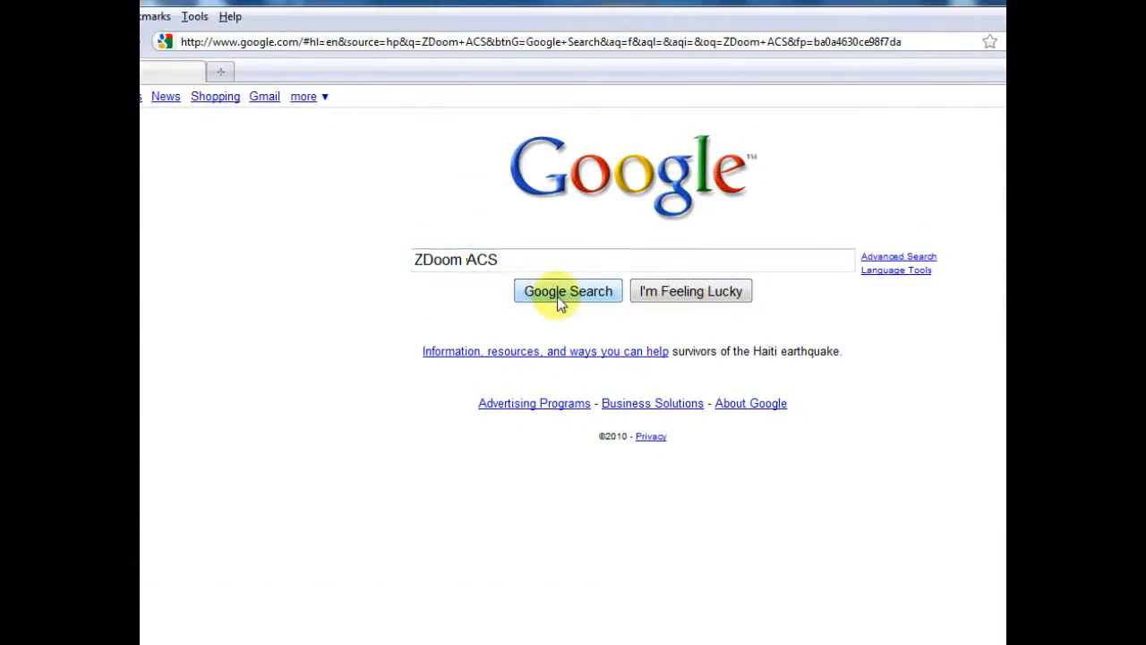
pyautogui.click(568, 292)
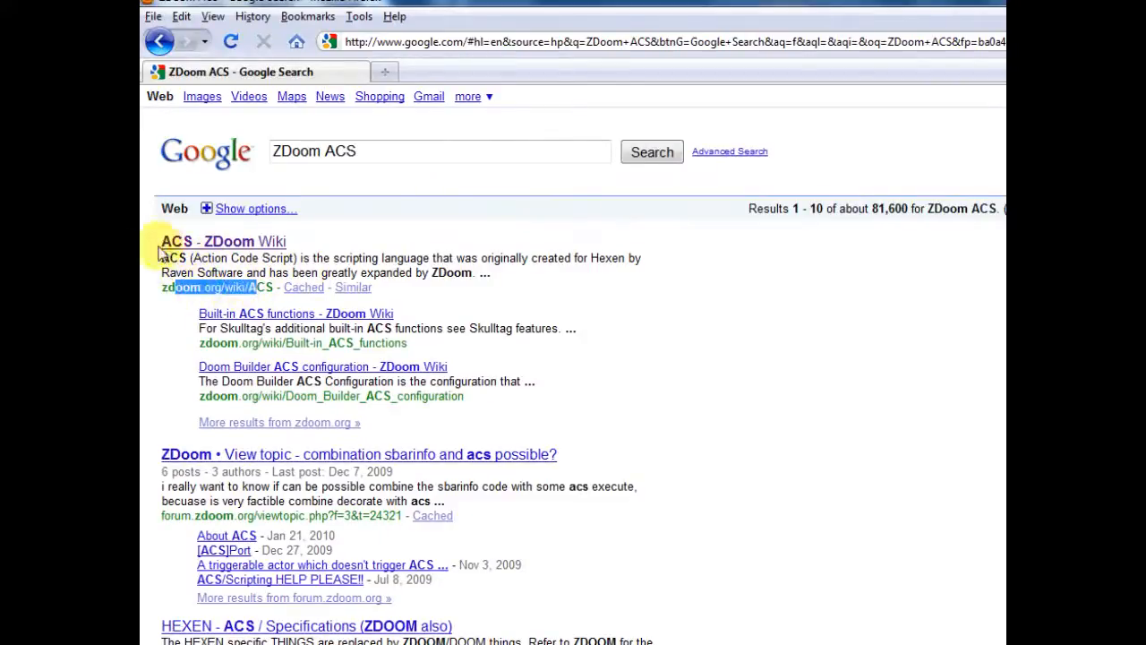
pyautogui.click(222, 241)
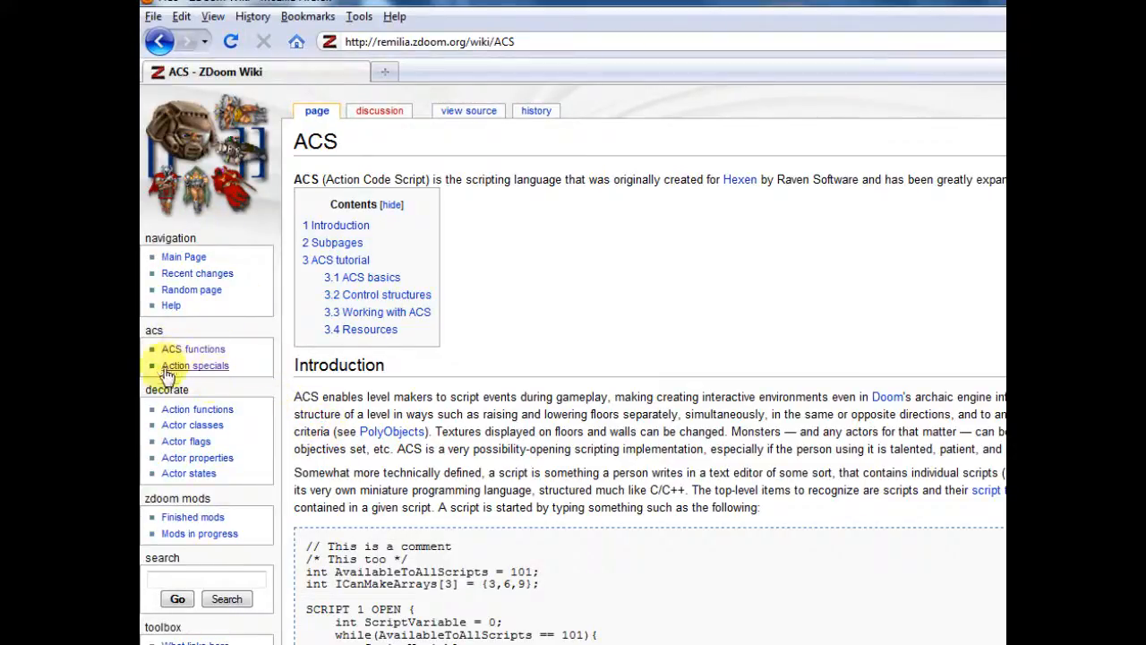
pyautogui.moveTo(182, 355)
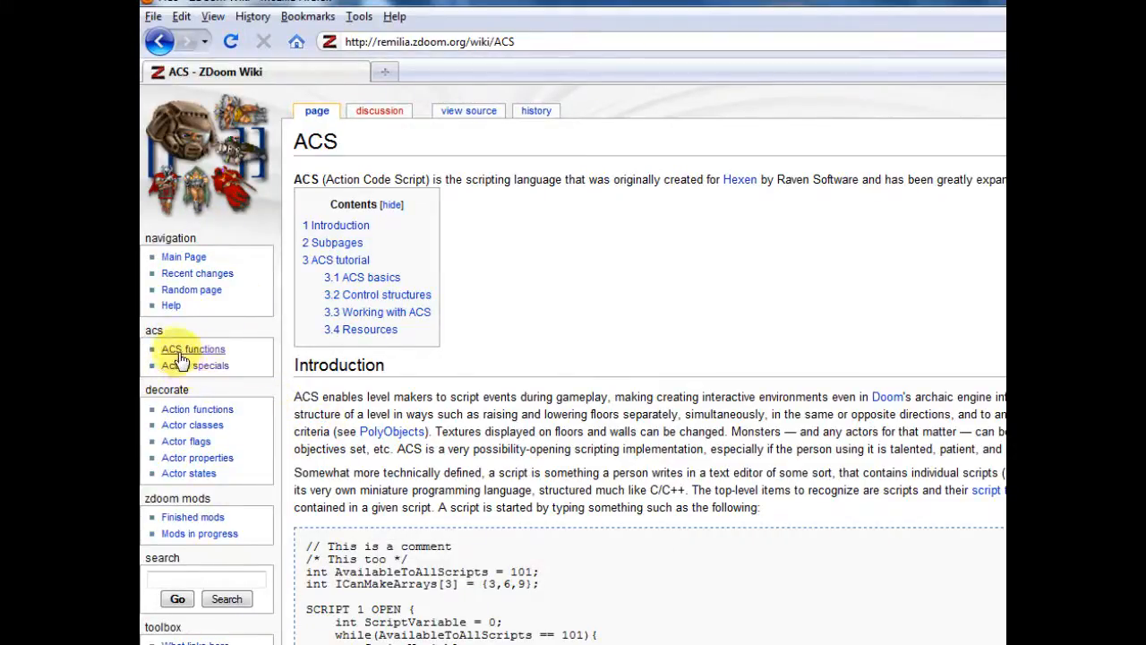
# - Browse the ACS functions docs for Thing_Projectile2, SpawnProjectile and Thing_Projectile
pyautogui.click(192, 349)
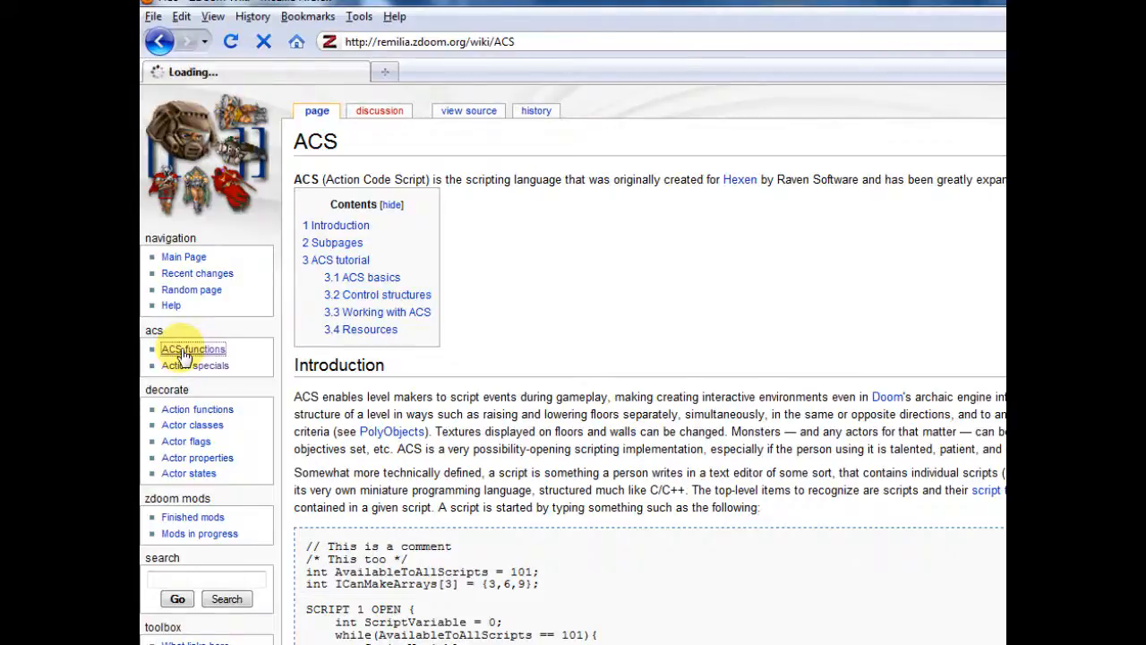
pyautogui.click(192, 348)
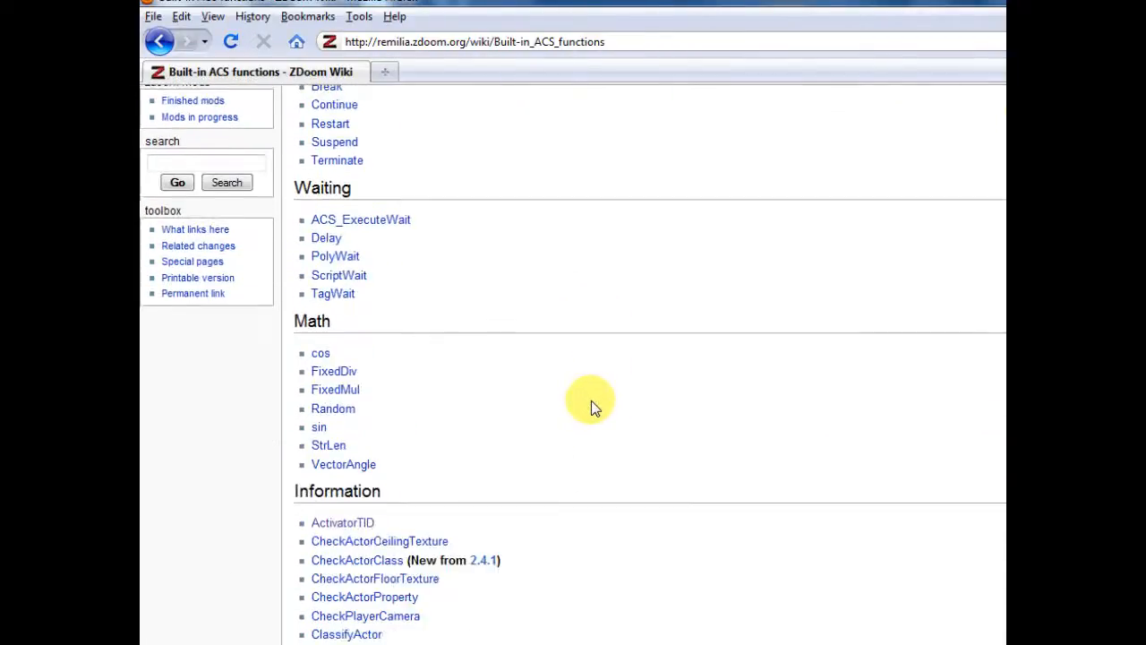
pyautogui.scroll(-3)
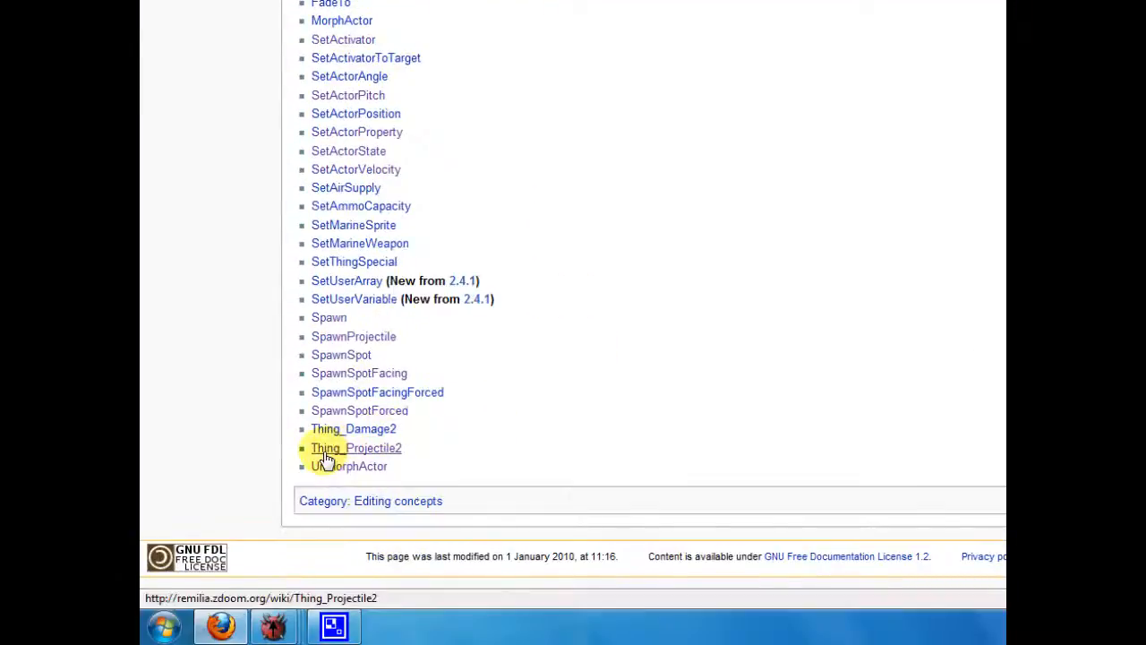
pyautogui.click(356, 448)
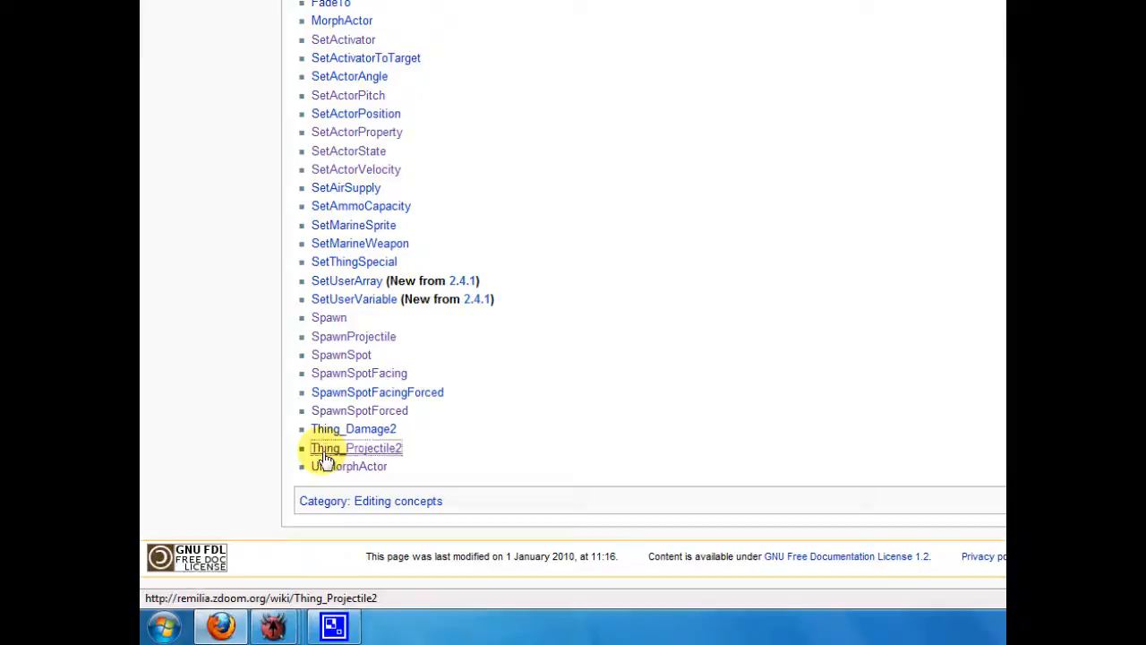
pyautogui.click(356, 447)
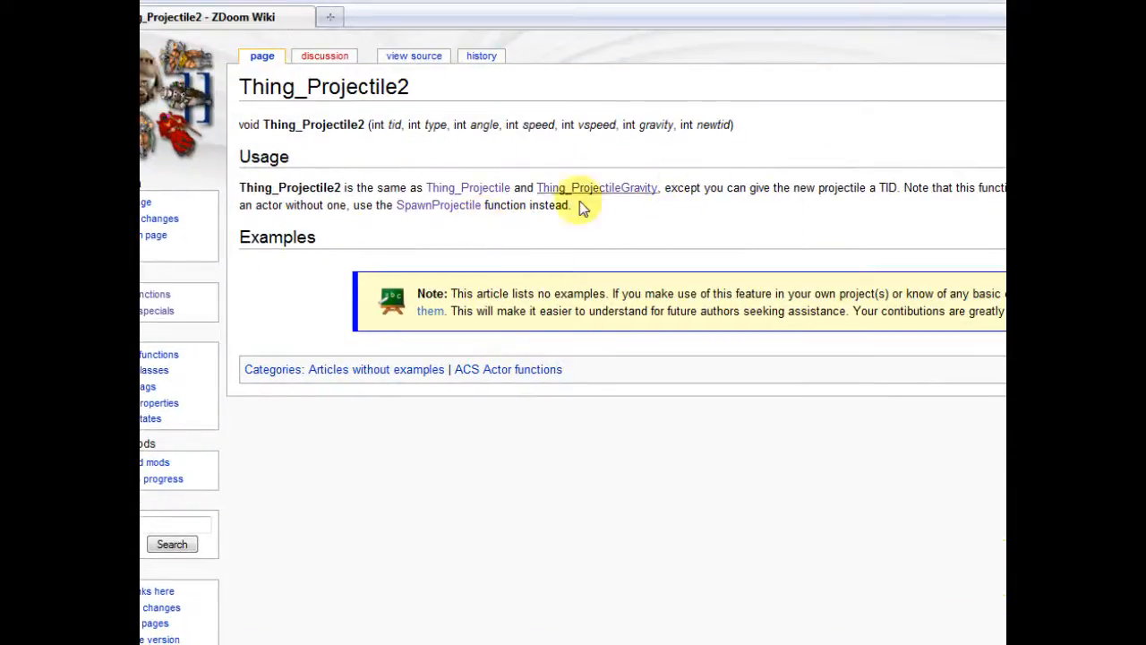
pyautogui.click(438, 205)
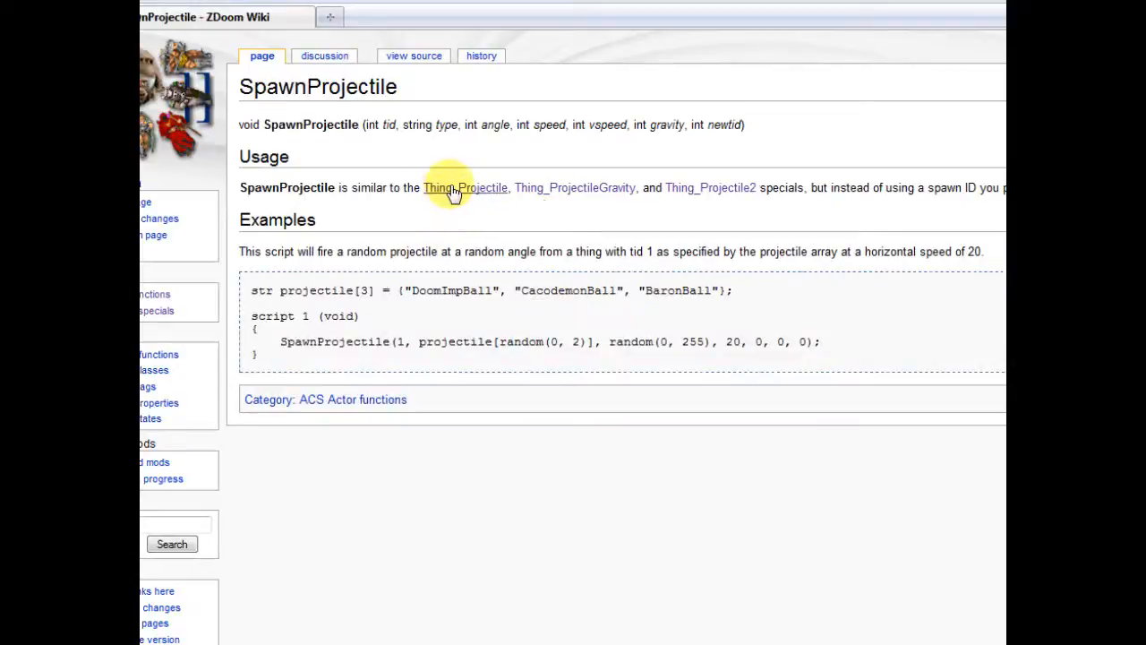
pyautogui.click(464, 187)
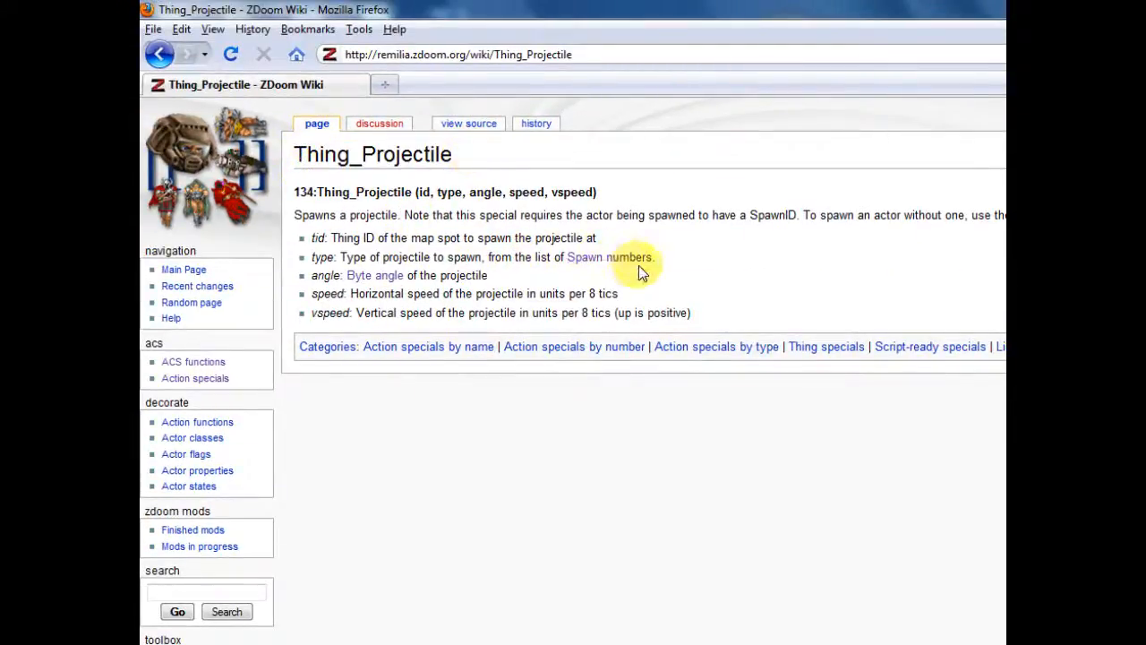
pyautogui.moveTo(584, 263)
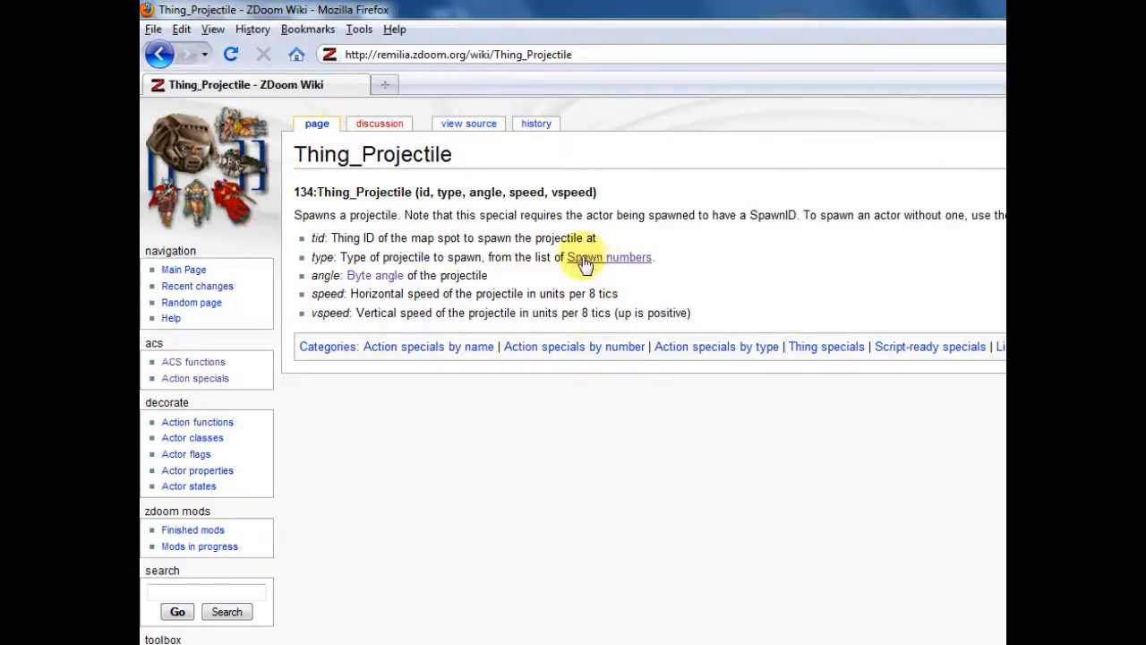
# - Look up T_ROCKET's spawn number 127 in the Doom spawn numbers list
pyautogui.click(610, 257)
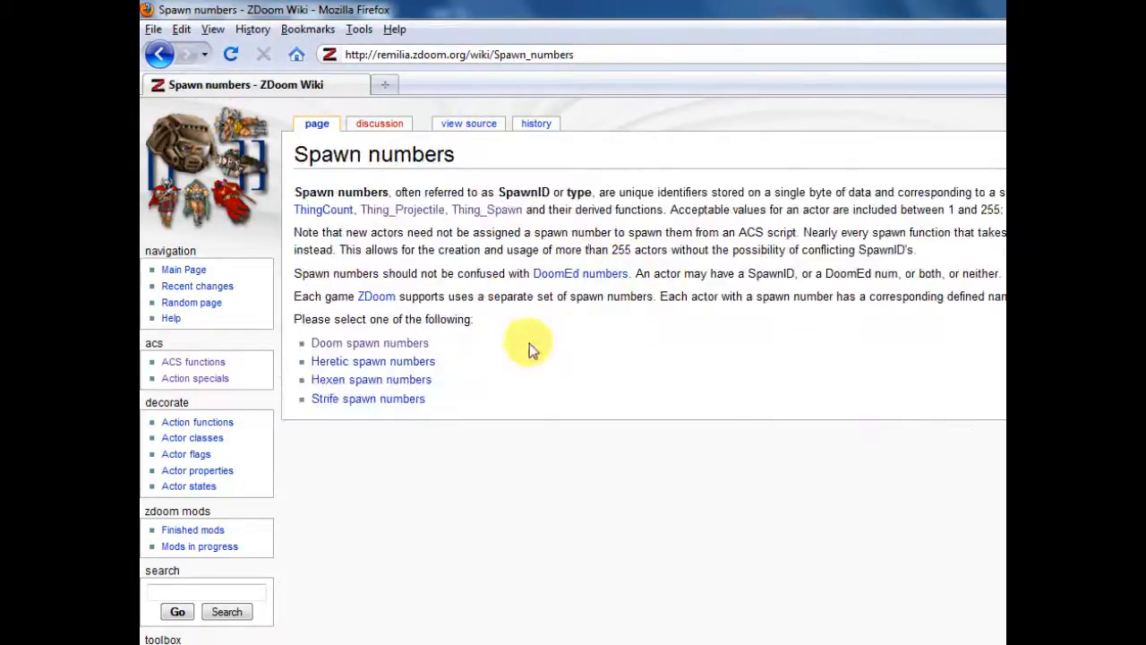
pyautogui.click(369, 343)
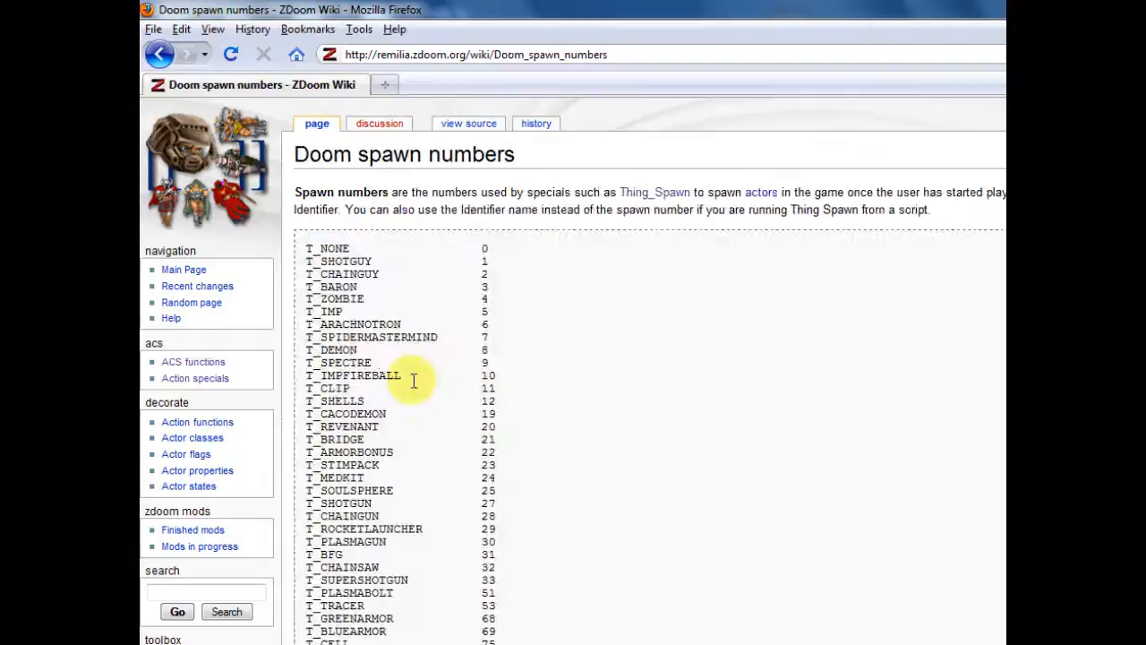
pyautogui.scroll(-3)
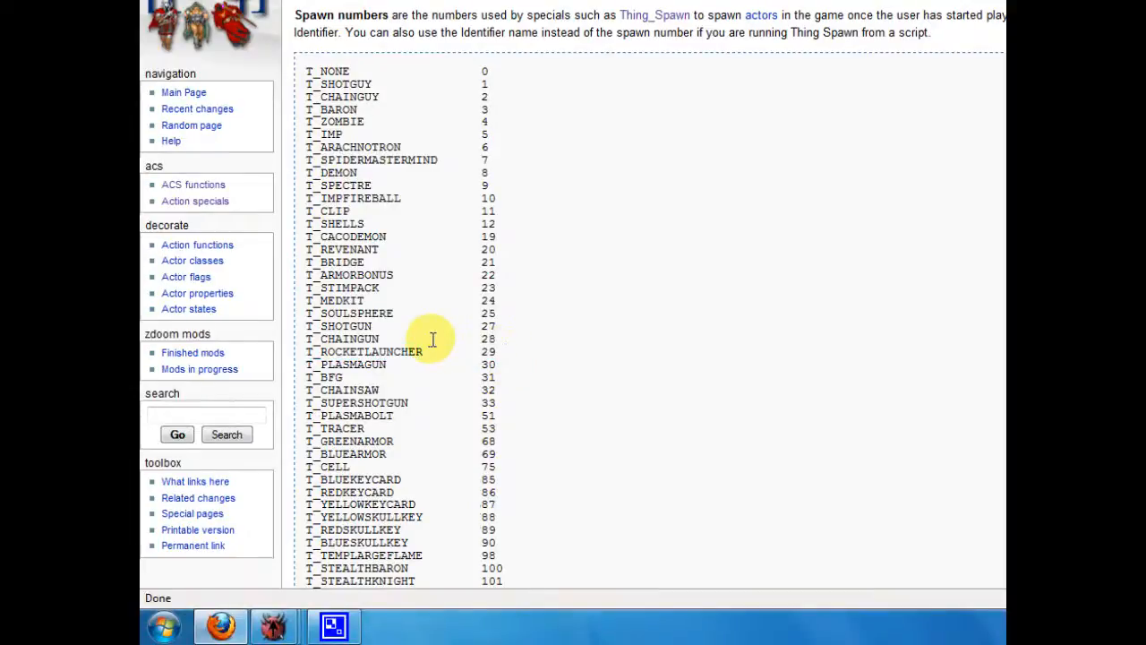
pyautogui.scroll(-3)
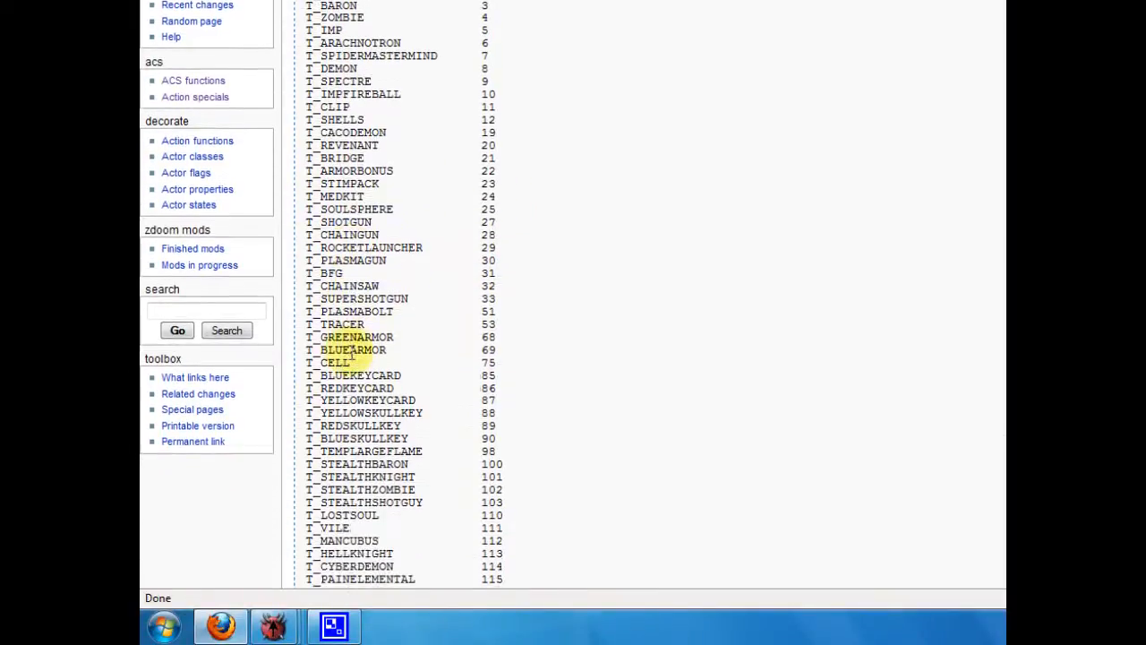
pyautogui.scroll(-3)
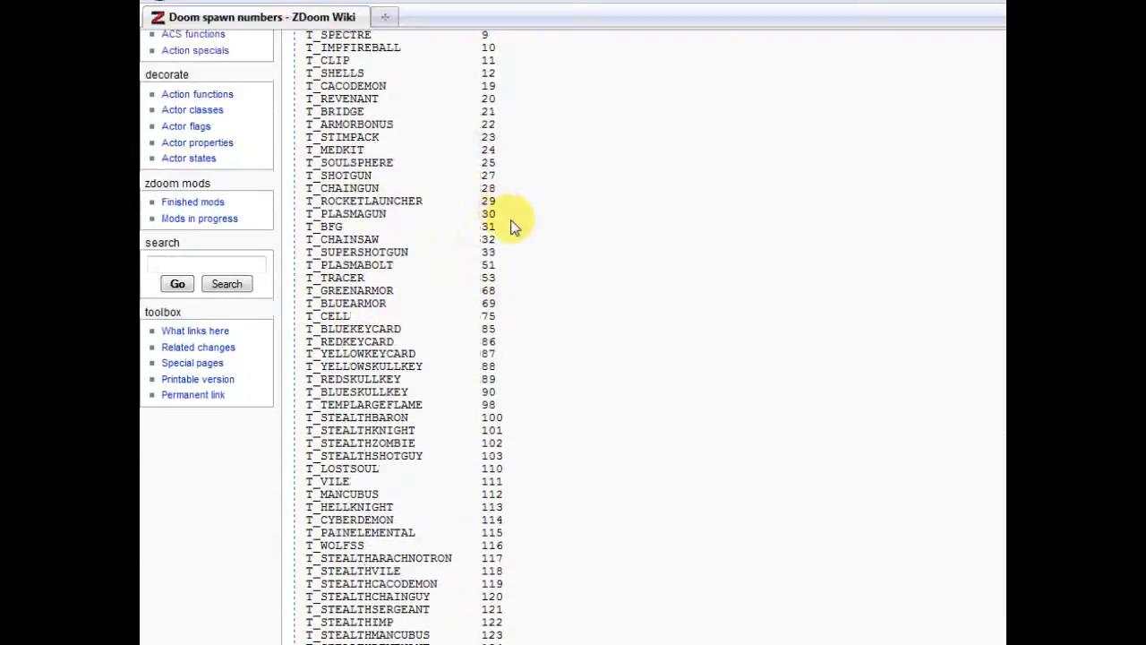
pyautogui.moveTo(552, 465)
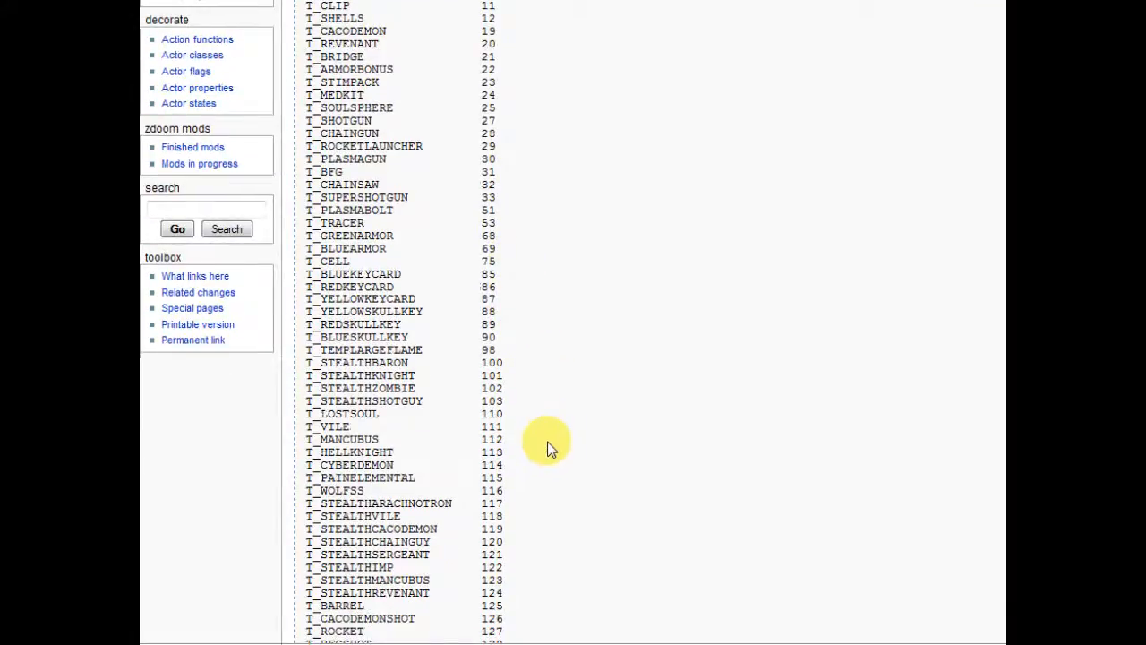
pyautogui.scroll(-3)
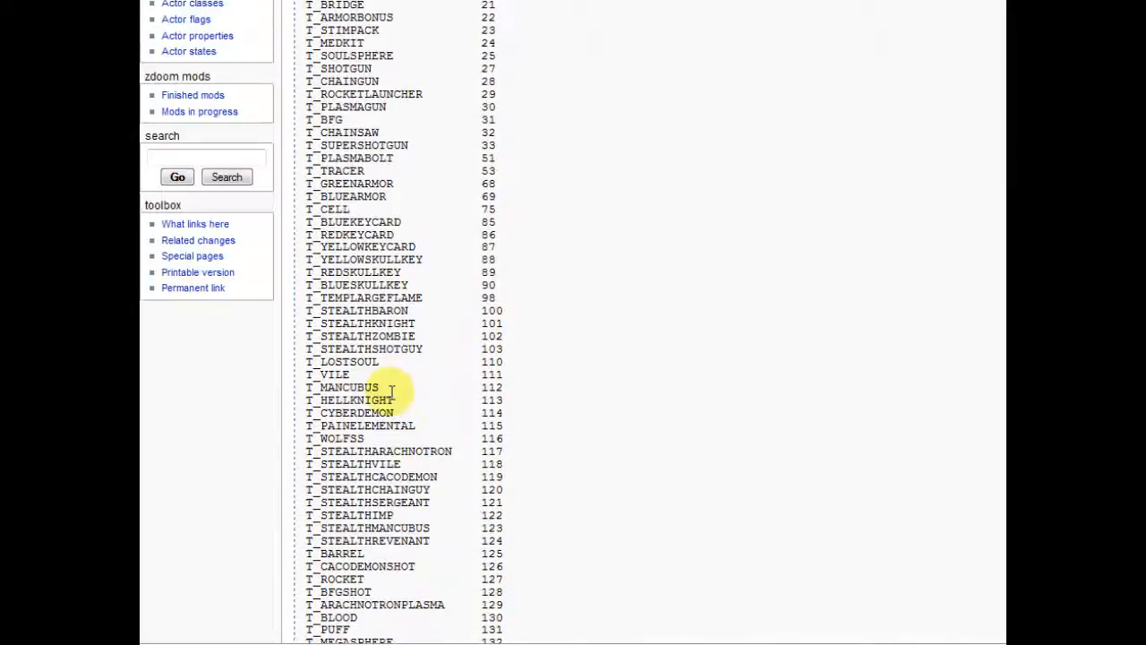
pyautogui.scroll(-3)
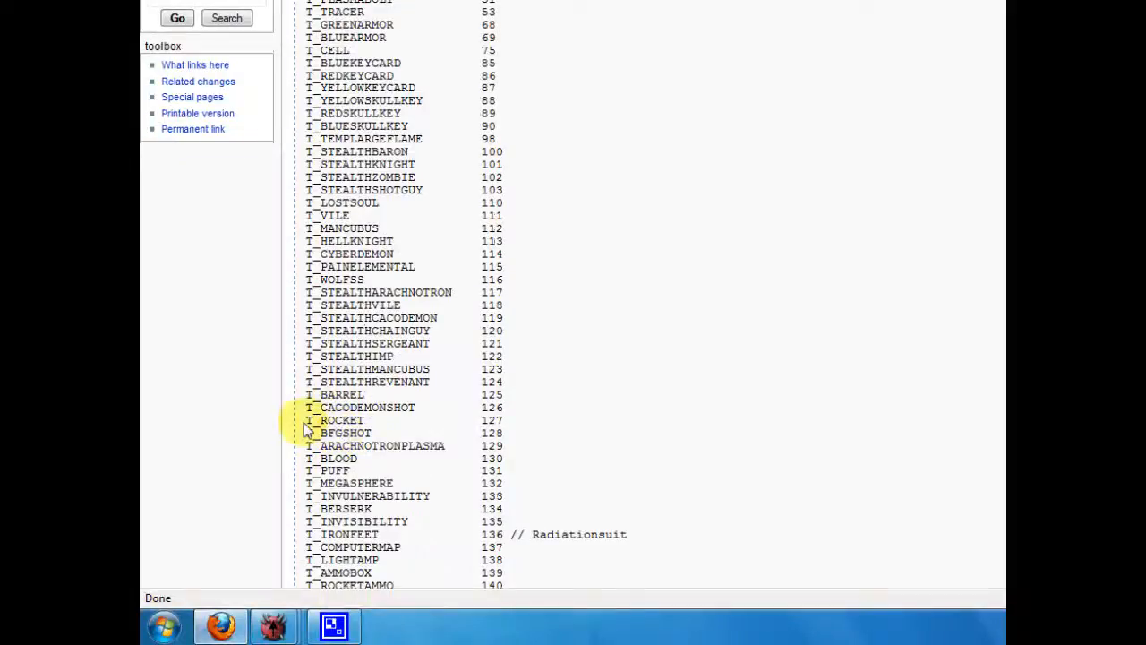
pyautogui.doubleClick(336, 420)
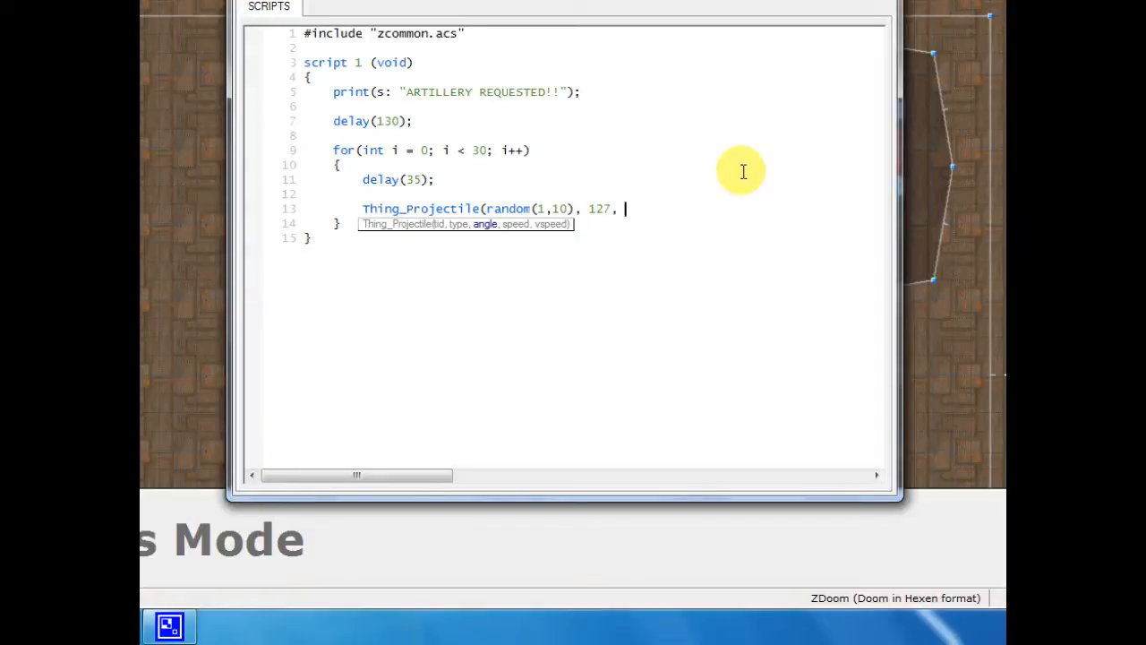
# - Complete the statement as Thing_Projectile(random(1,10), 127, 0, 0, -100)
pyautogui.write('0,')
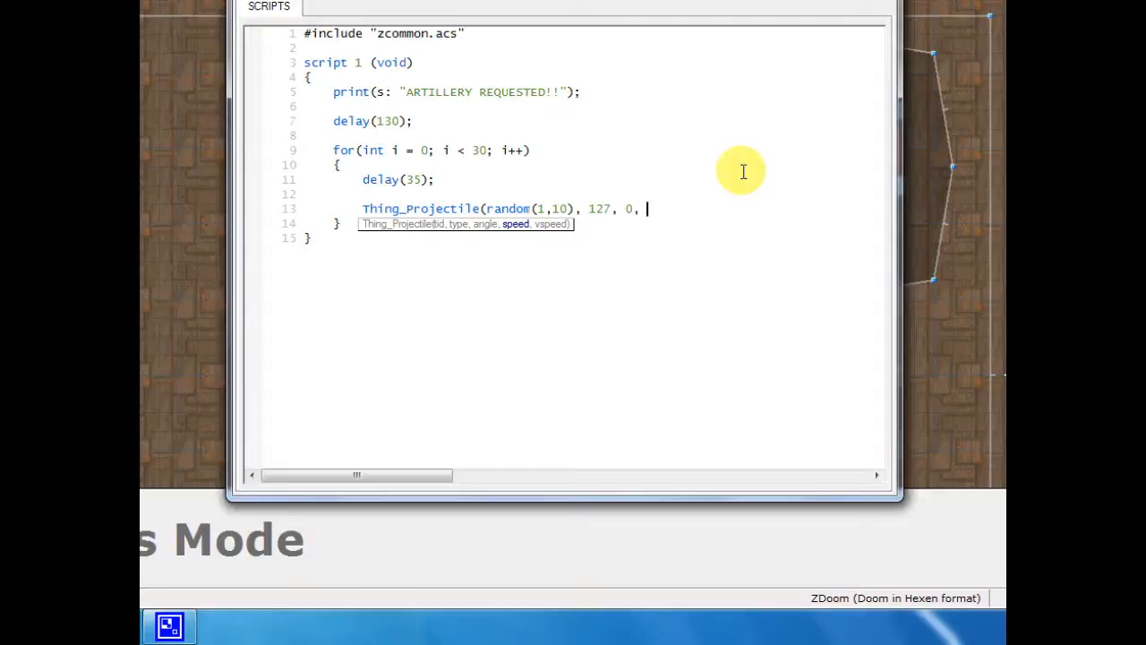
pyautogui.write('0, -')
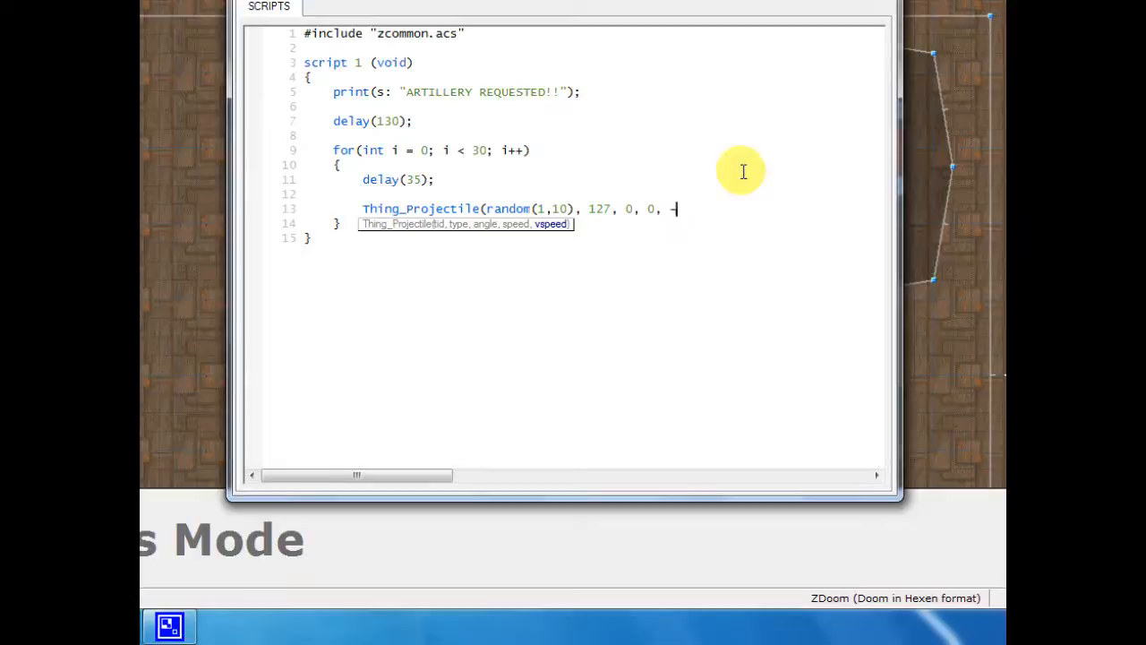
pyautogui.write('100')
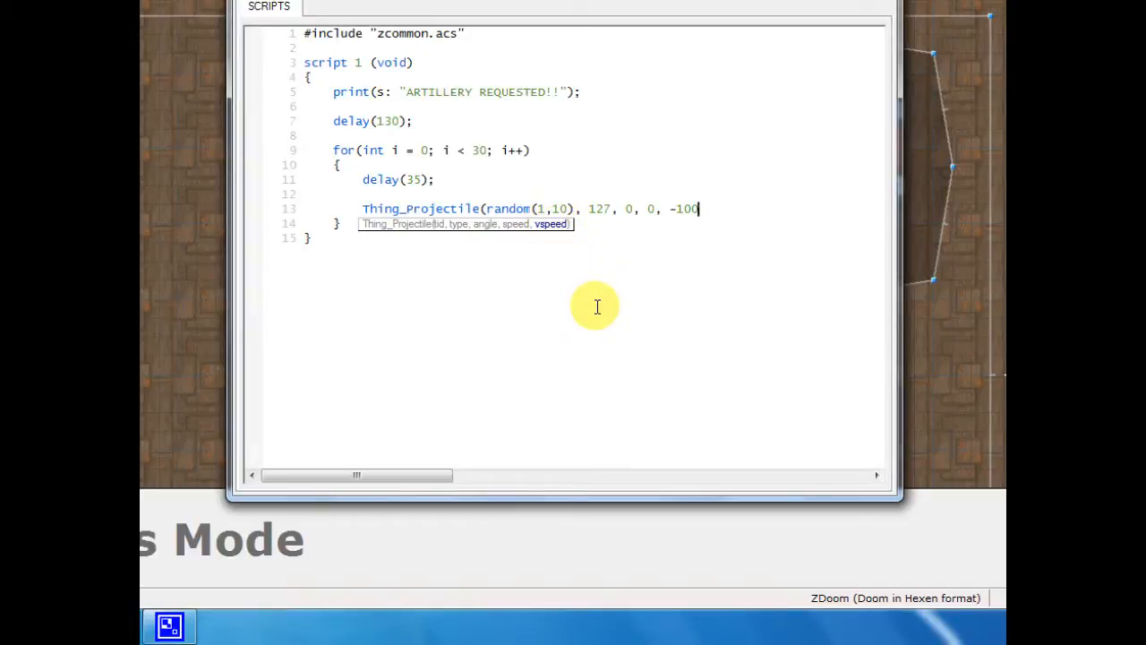
pyautogui.write(')')
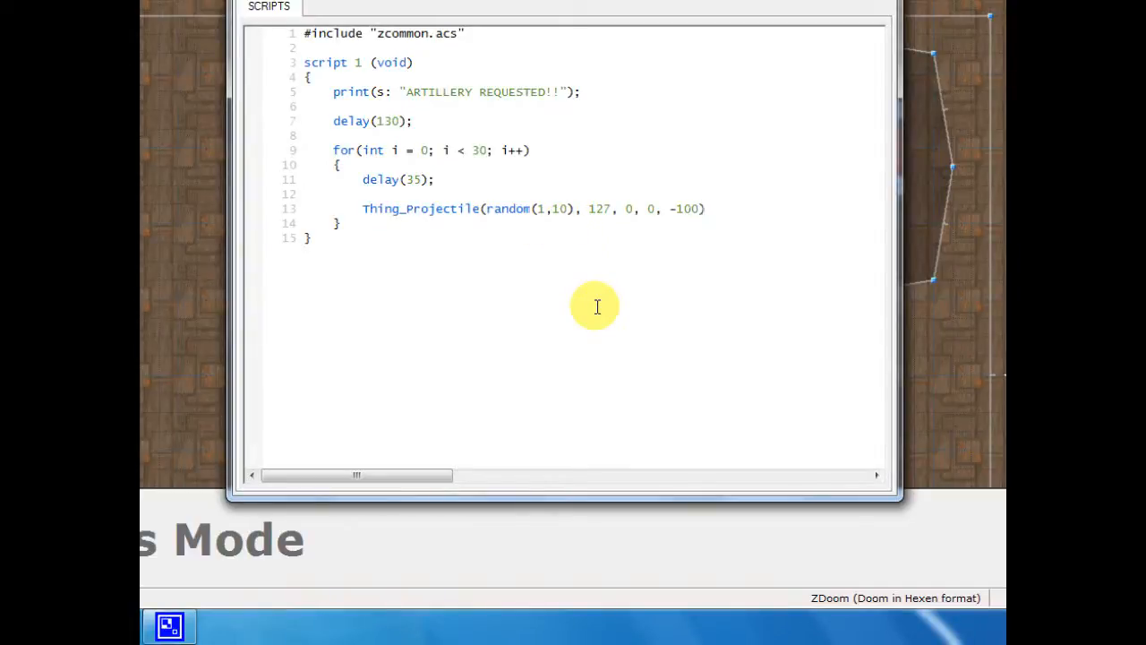
pyautogui.click(708, 207)
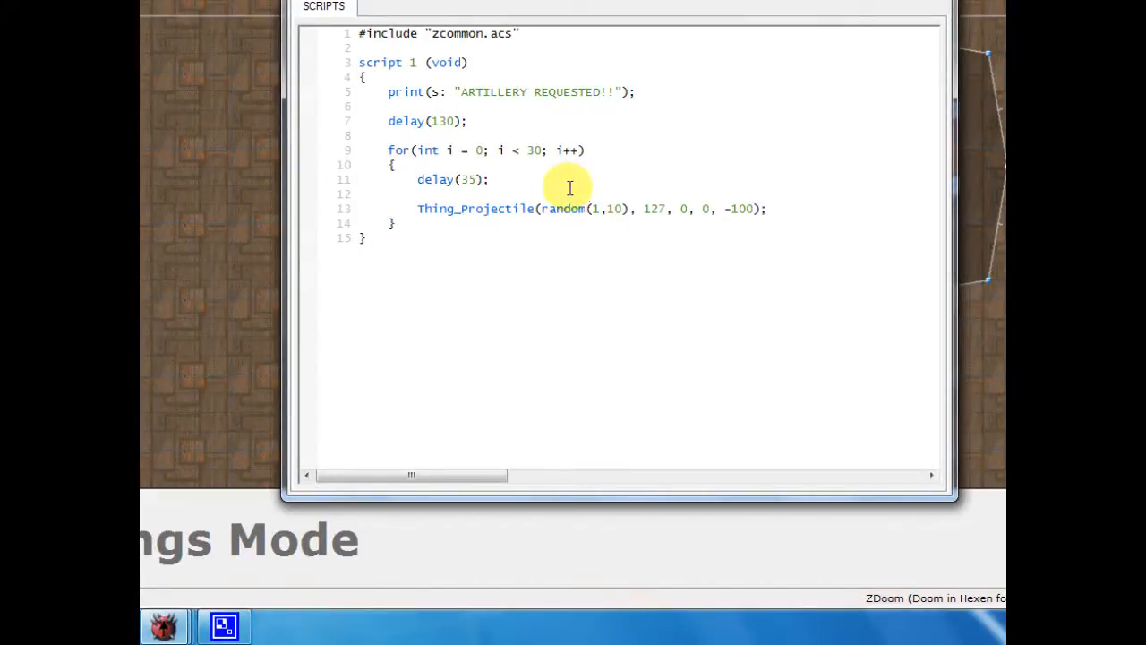
# - Delete the empty line so delay(35) sits directly above Thing_Projectile, then review the script
pyautogui.press('Backspace')
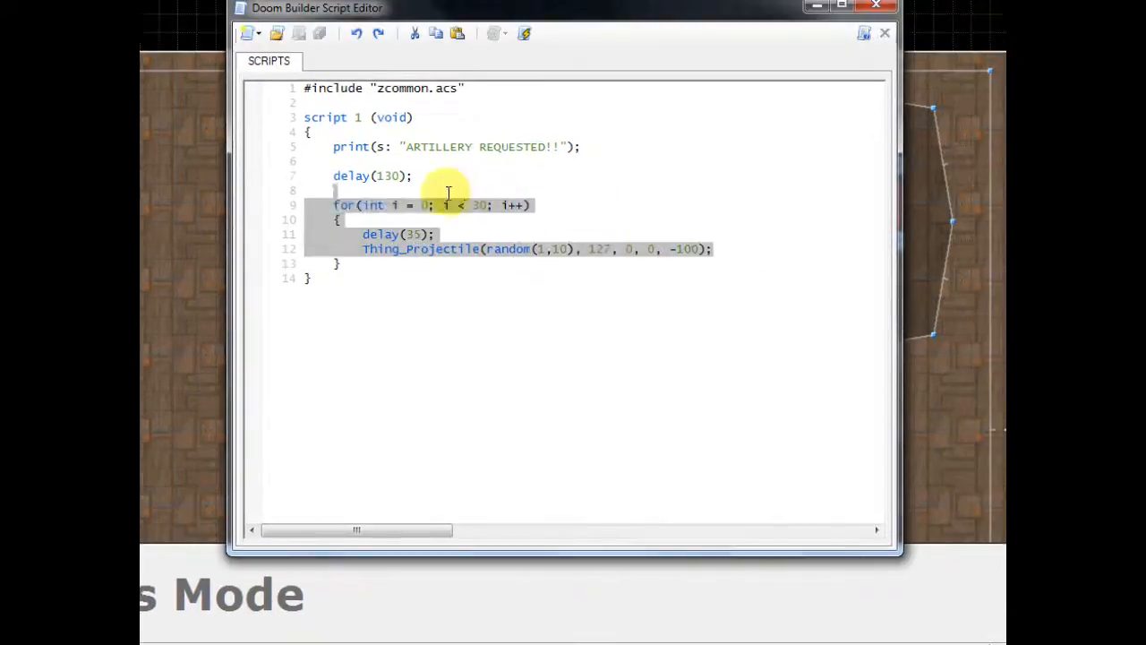
pyautogui.click(407, 285)
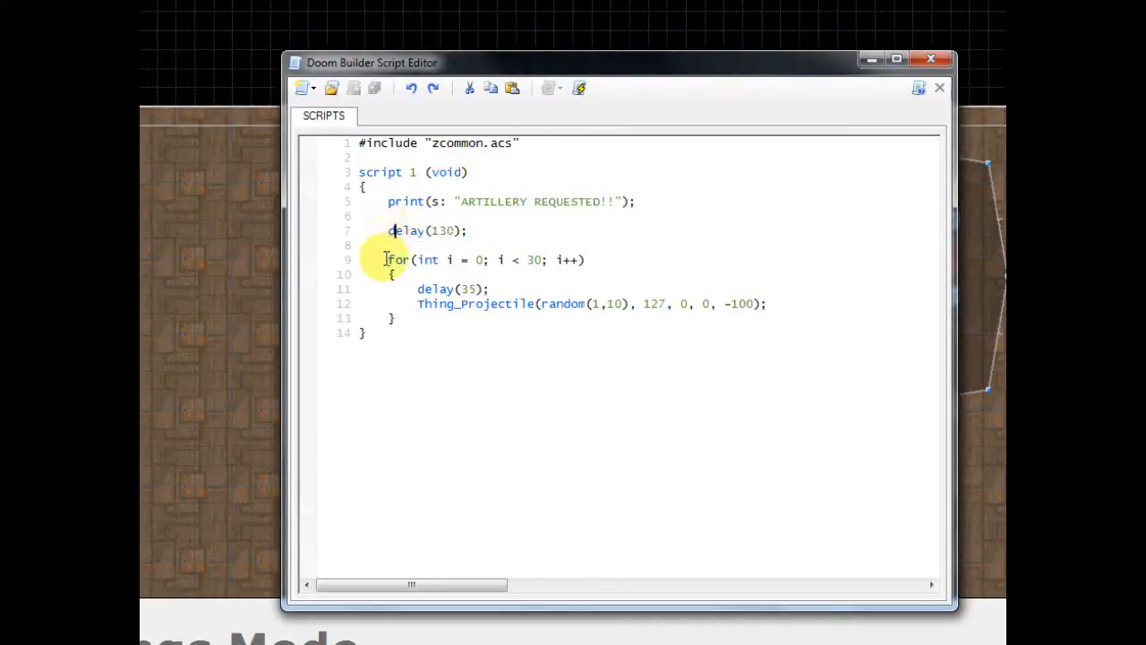
pyautogui.moveTo(389, 259); pyautogui.dragTo(586, 260)
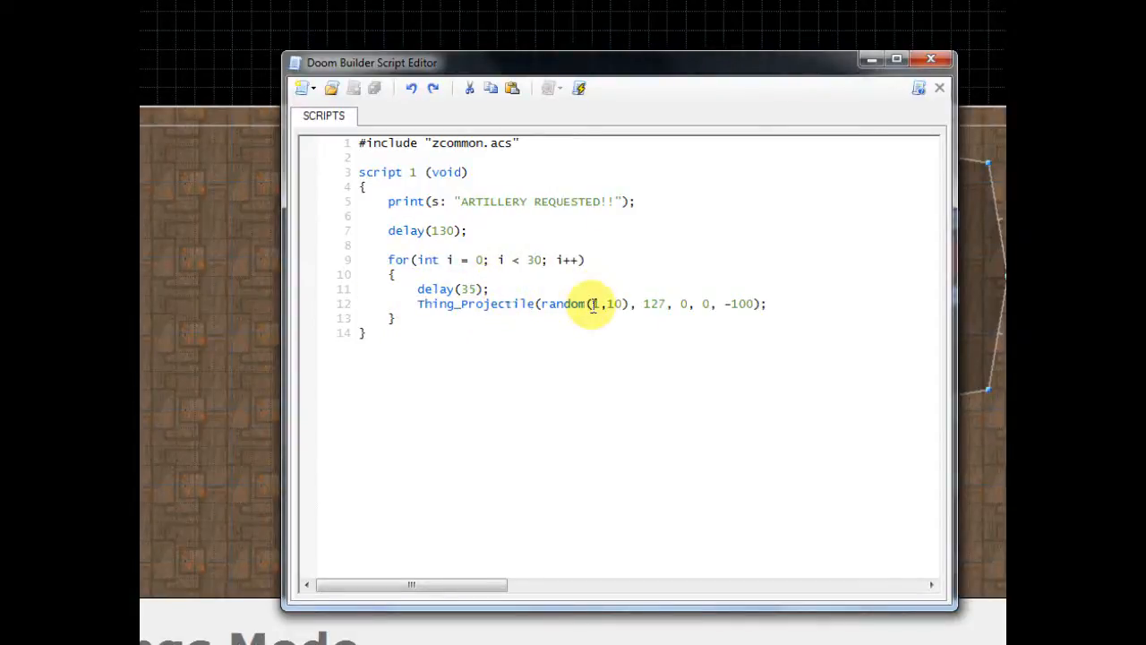
pyautogui.click(506, 304)
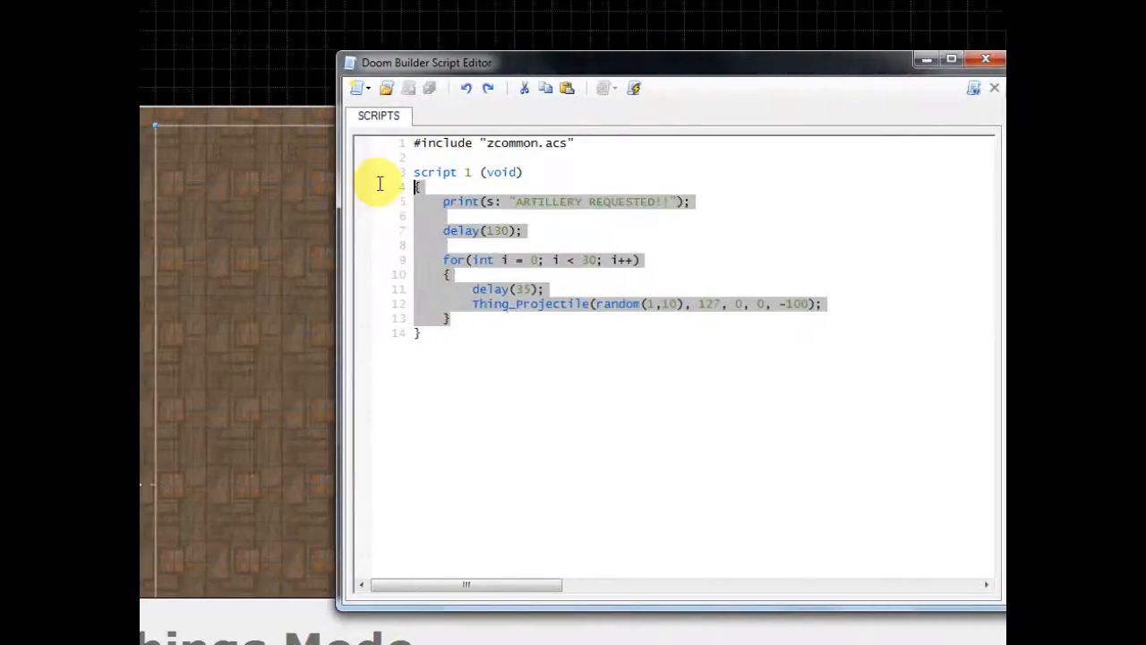
pyautogui.click(458, 338)
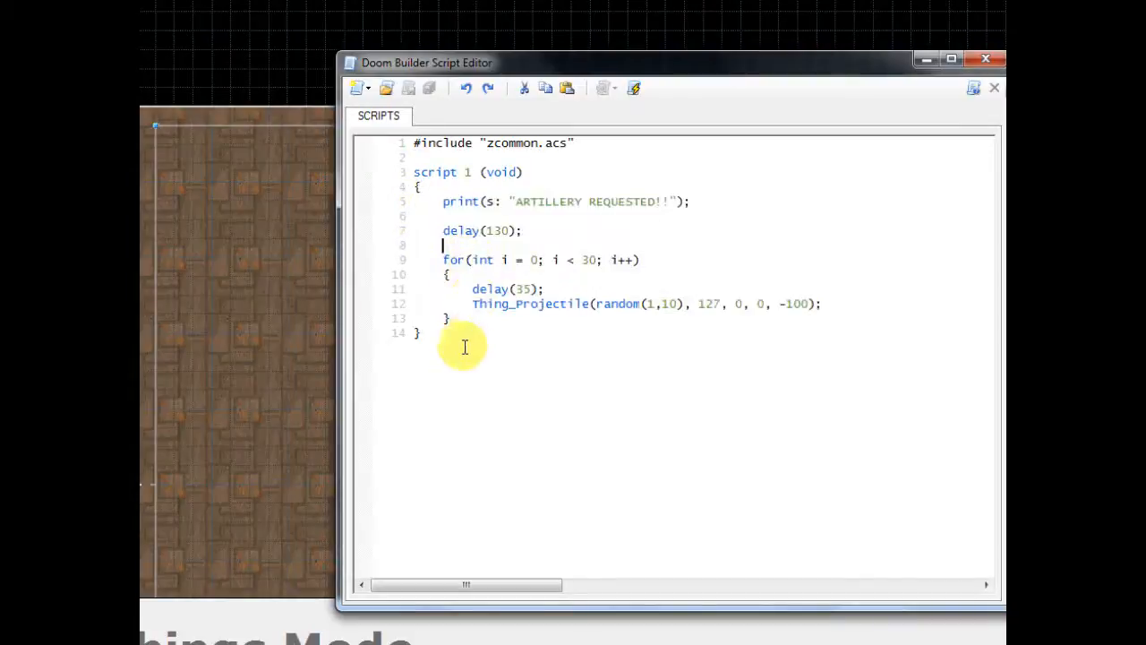
pyautogui.moveTo(491, 313)
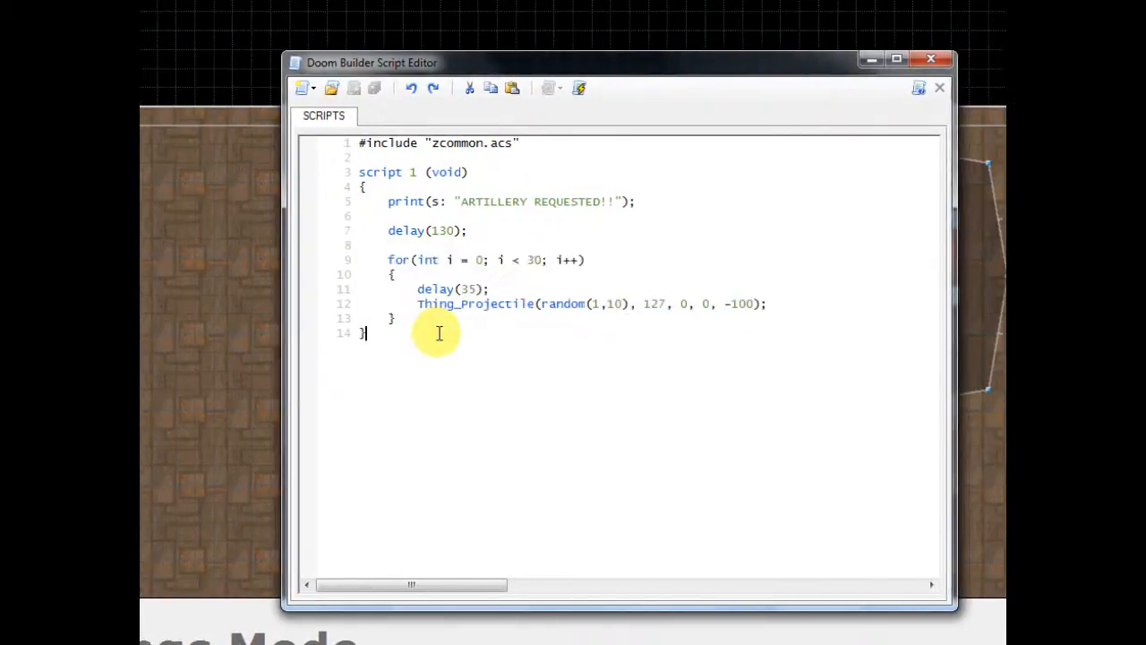
pyautogui.moveTo(534, 186)
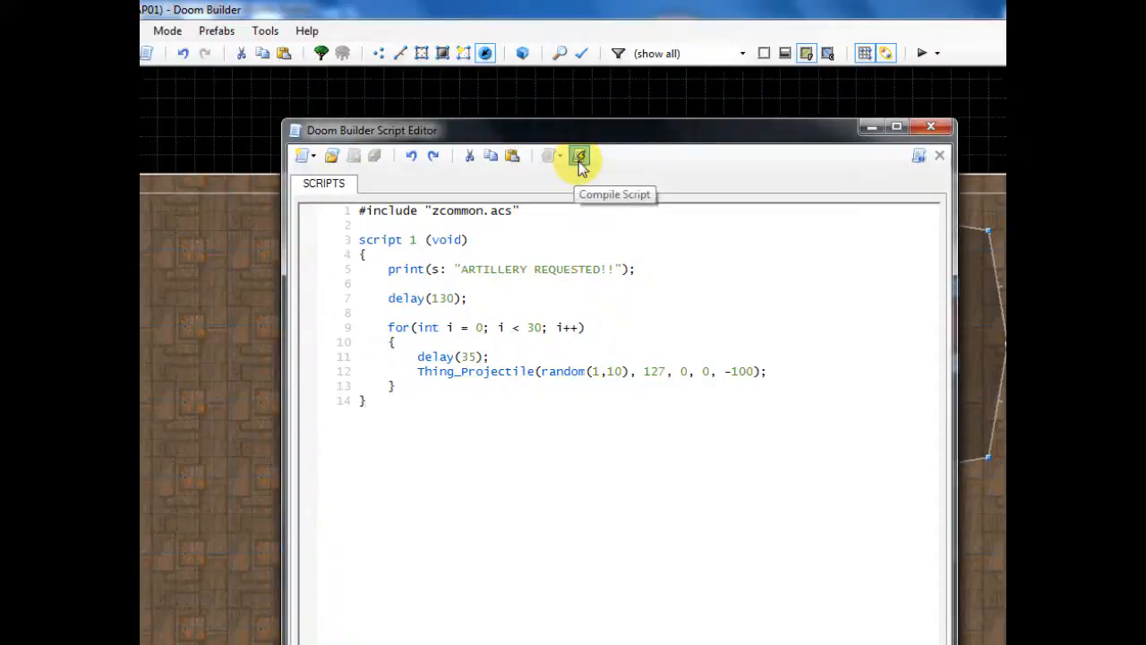
# - Compile script 1 with the Script Editor's Compile Script button
pyautogui.click(580, 155)
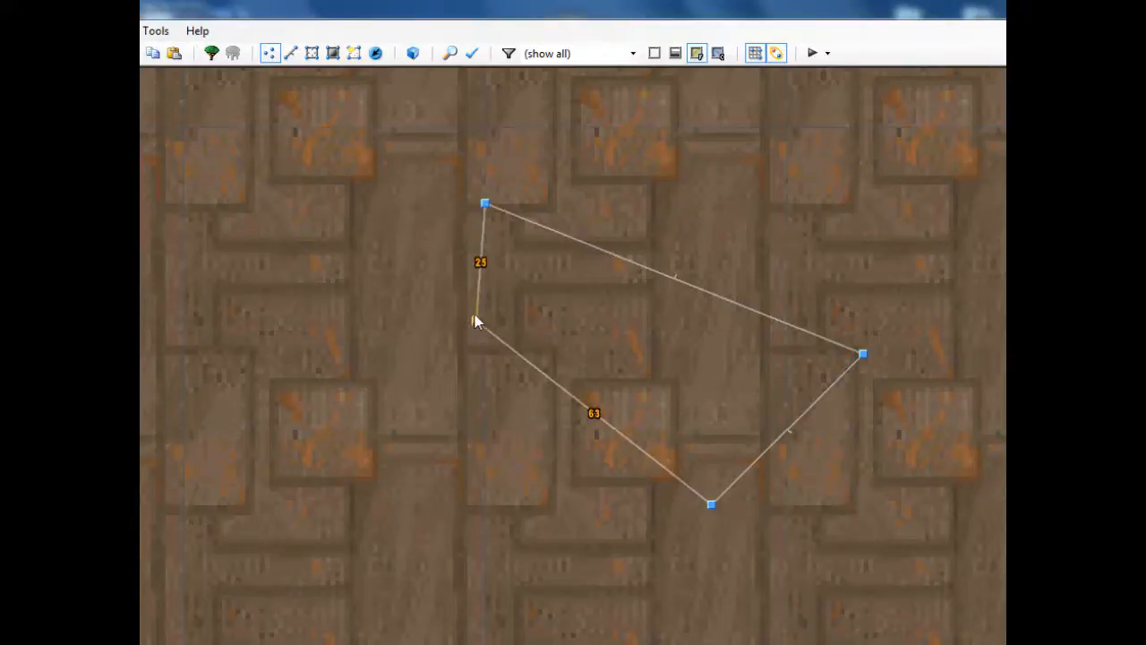
# - Drag the four-sided sector's corner vertices into a diamond shape
pyautogui.moveTo(483, 203); pyautogui.dragTo(616, 181)
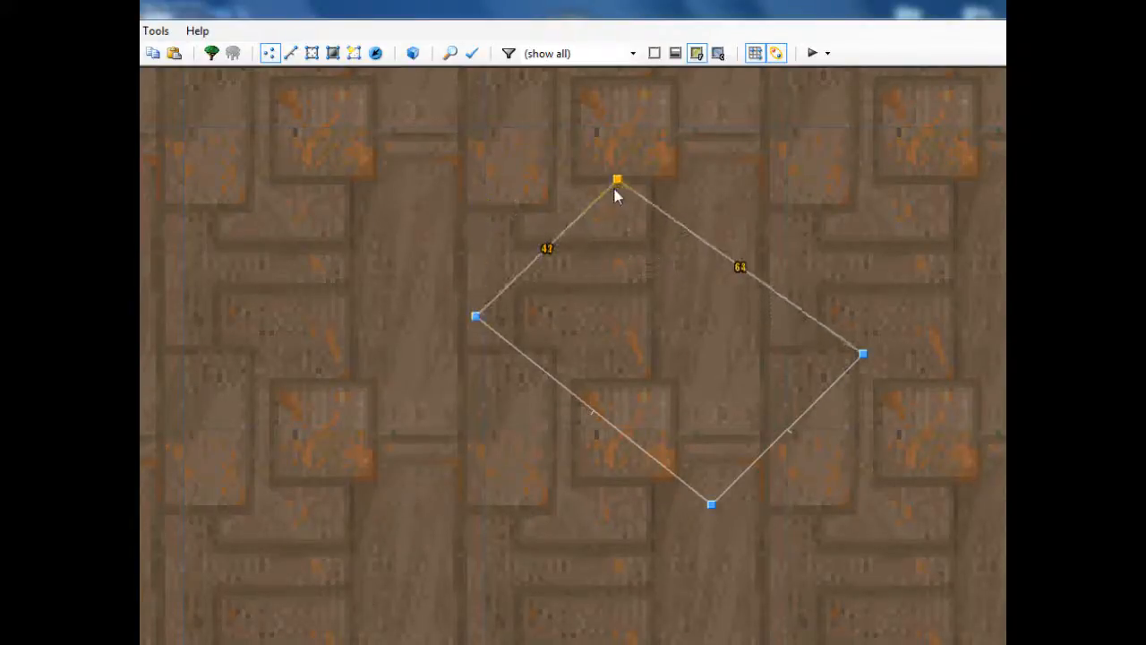
pyautogui.moveTo(617, 180); pyautogui.dragTo(609, 166)
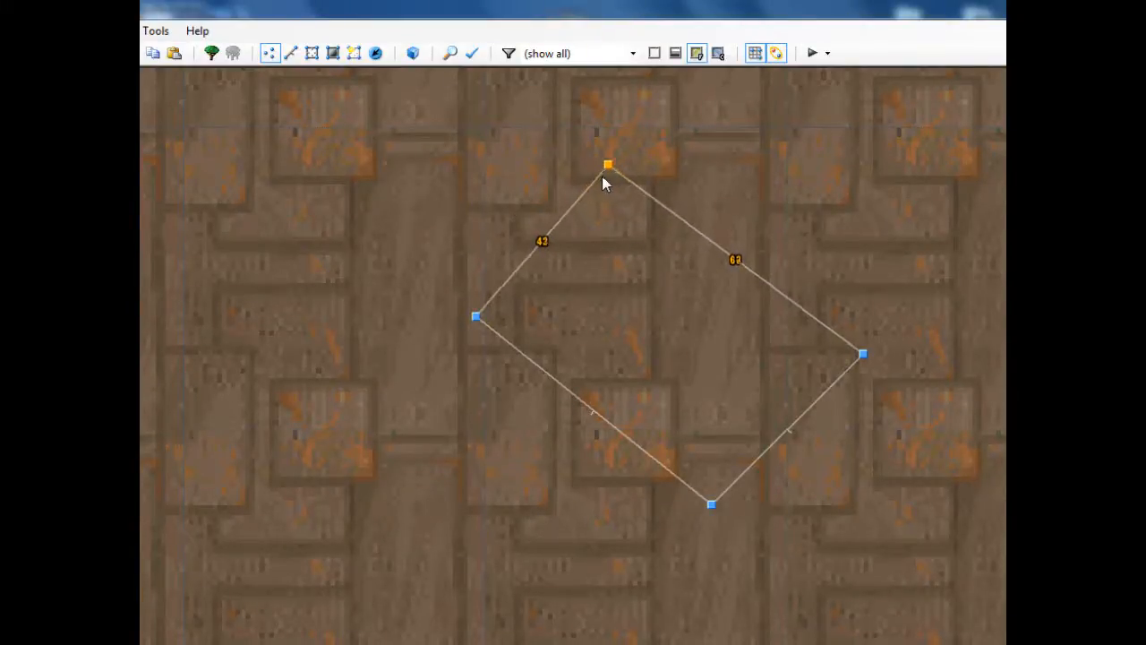
pyautogui.click(452, 53)
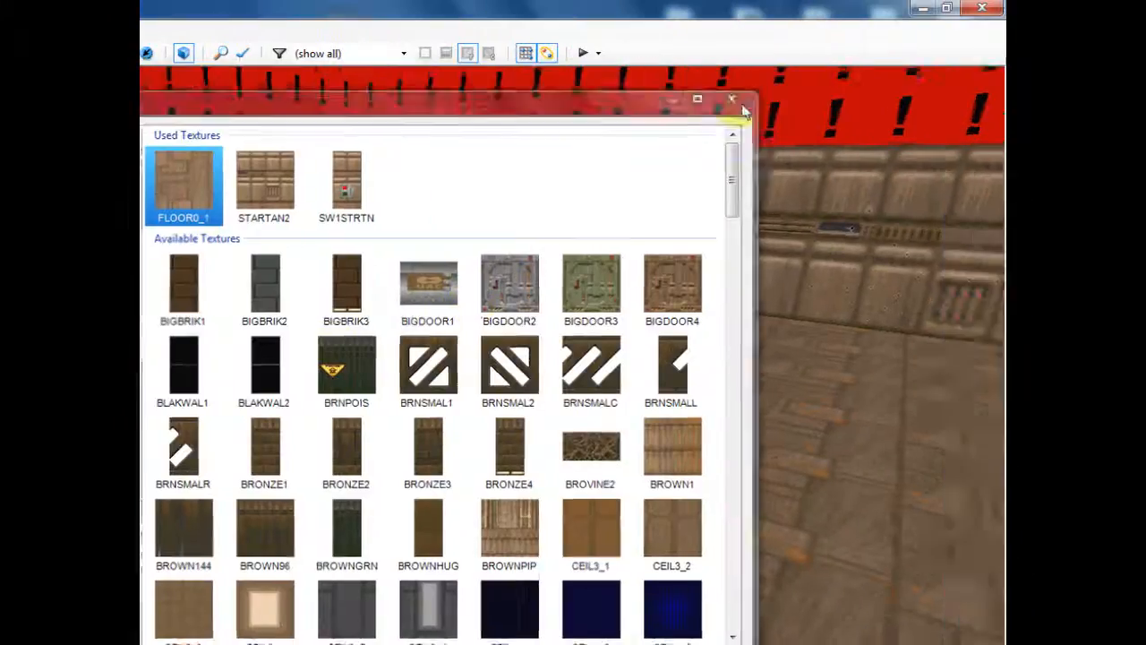
# - Apply SW1STRTN to the diamond wall's sidedef and close the texture browser
pyautogui.click(731, 99)
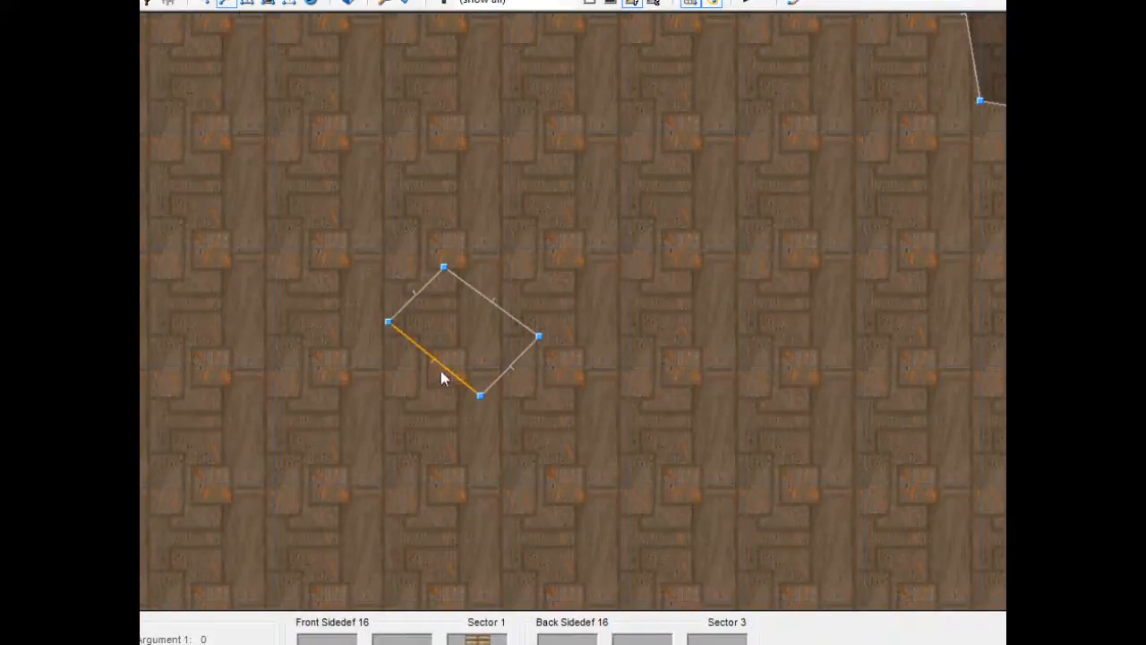
# - Set the switch linedef to trigger on Player presses Use, running Script Execute with script 1
pyautogui.doubleClick(439, 359)
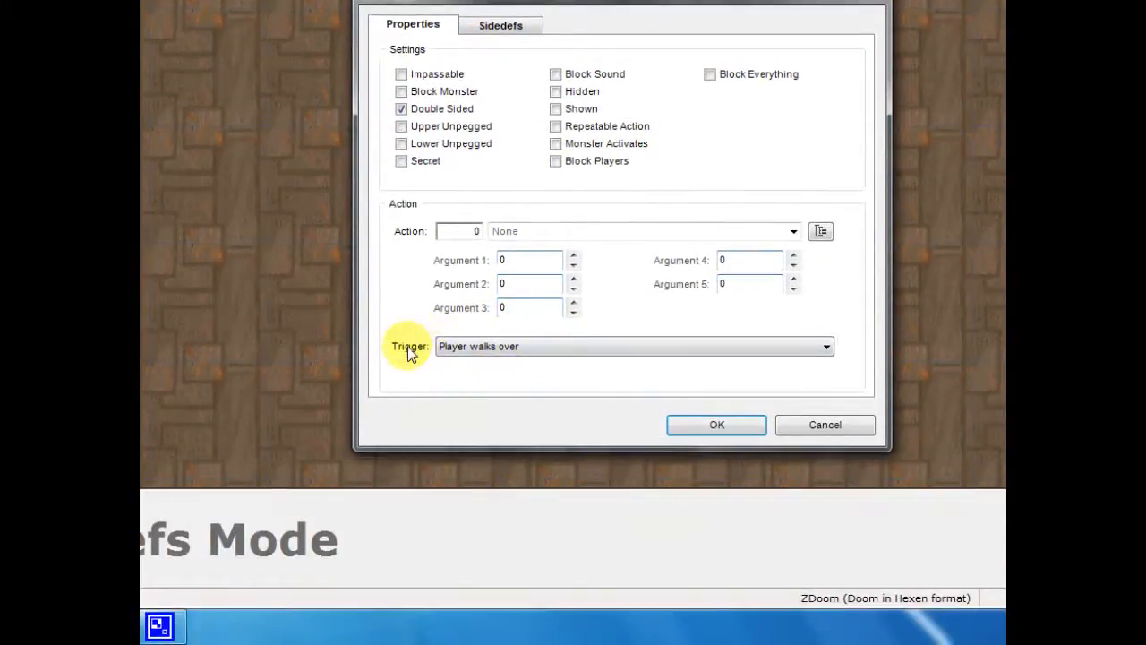
pyautogui.click(635, 346)
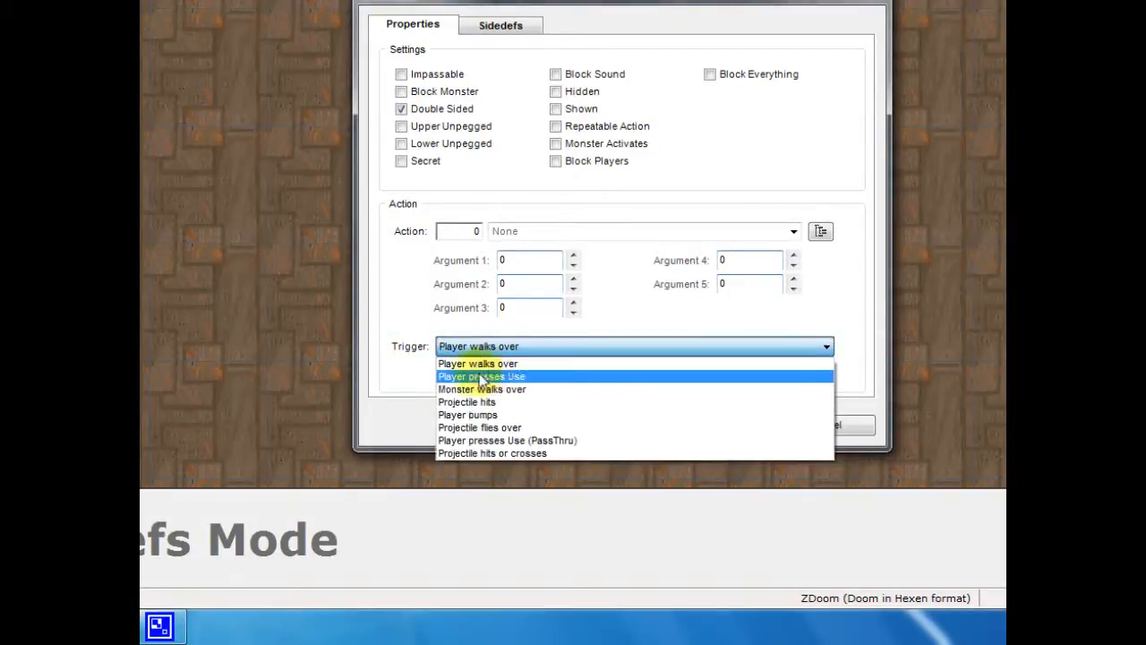
pyautogui.click(482, 376)
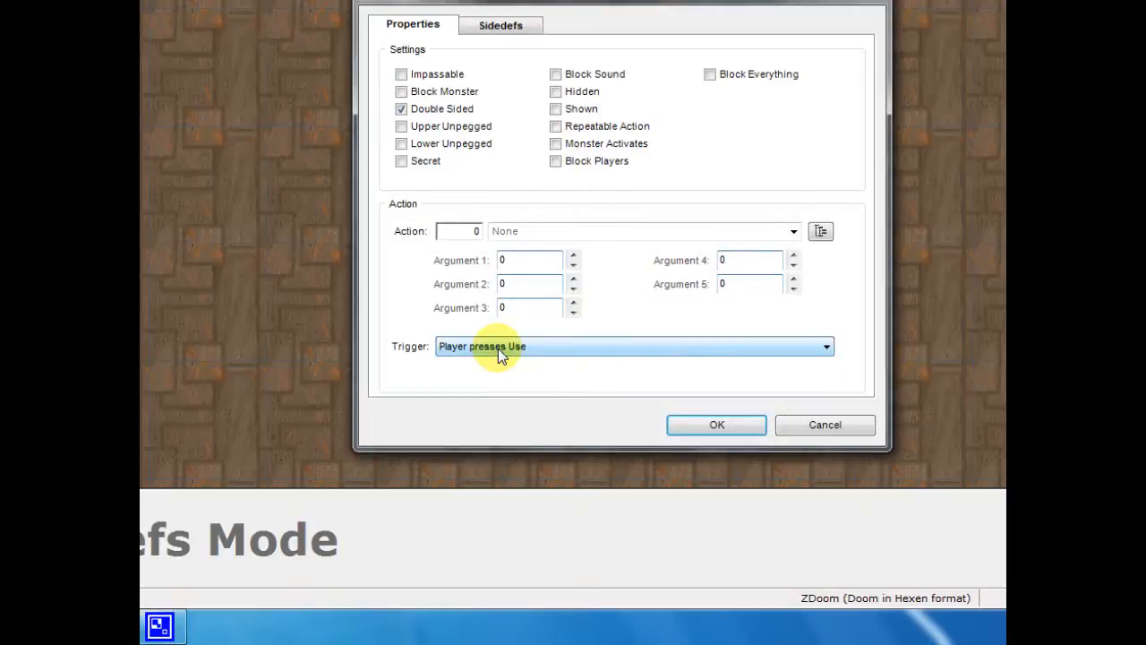
pyautogui.moveTo(569, 174)
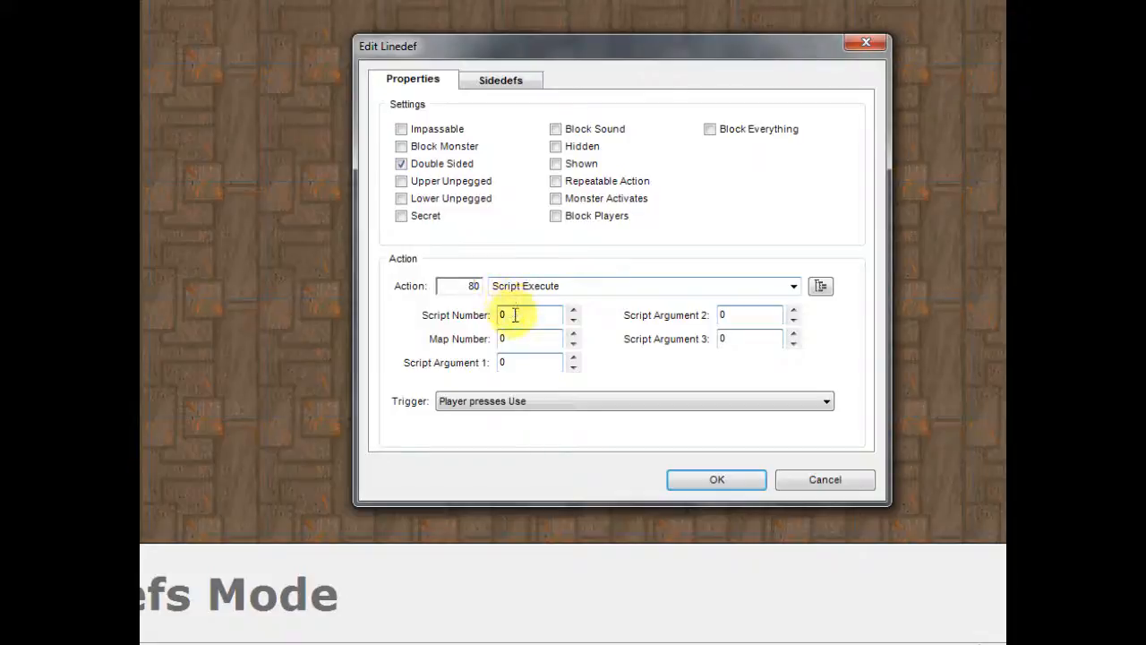
pyautogui.write('1')
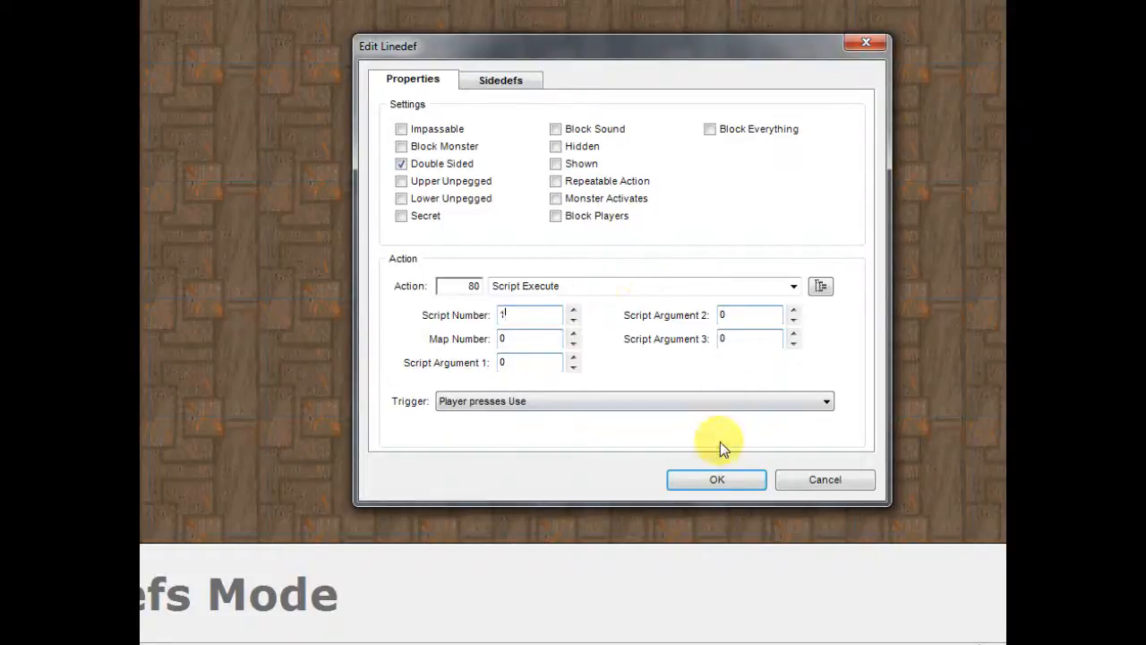
pyautogui.click(716, 480)
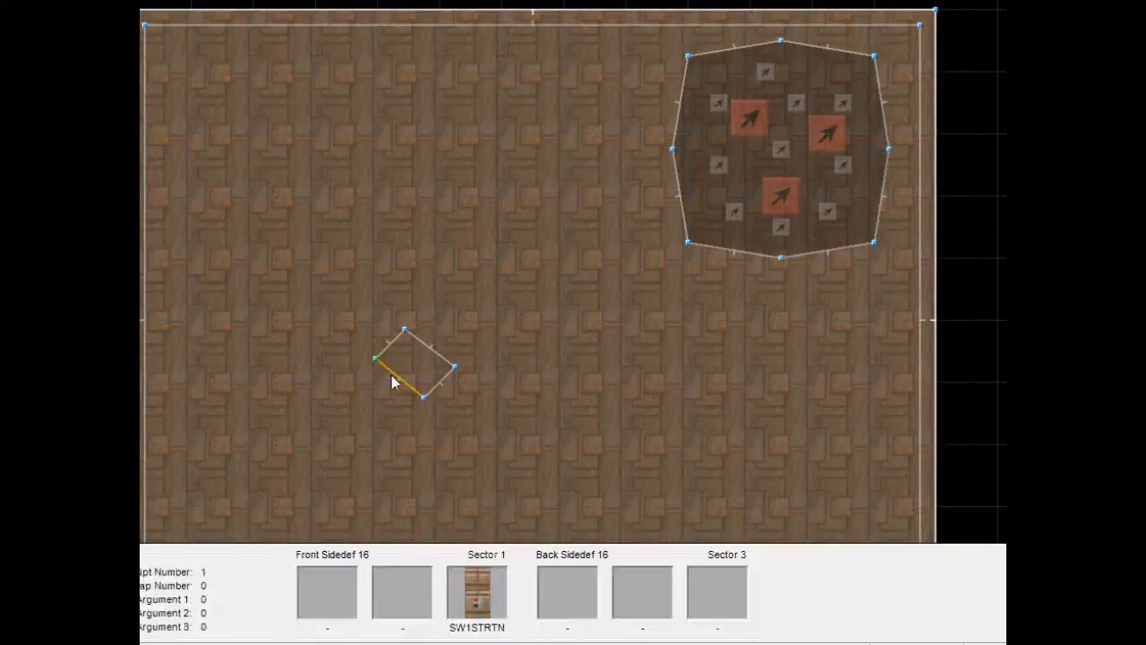
pyautogui.click(257, 53)
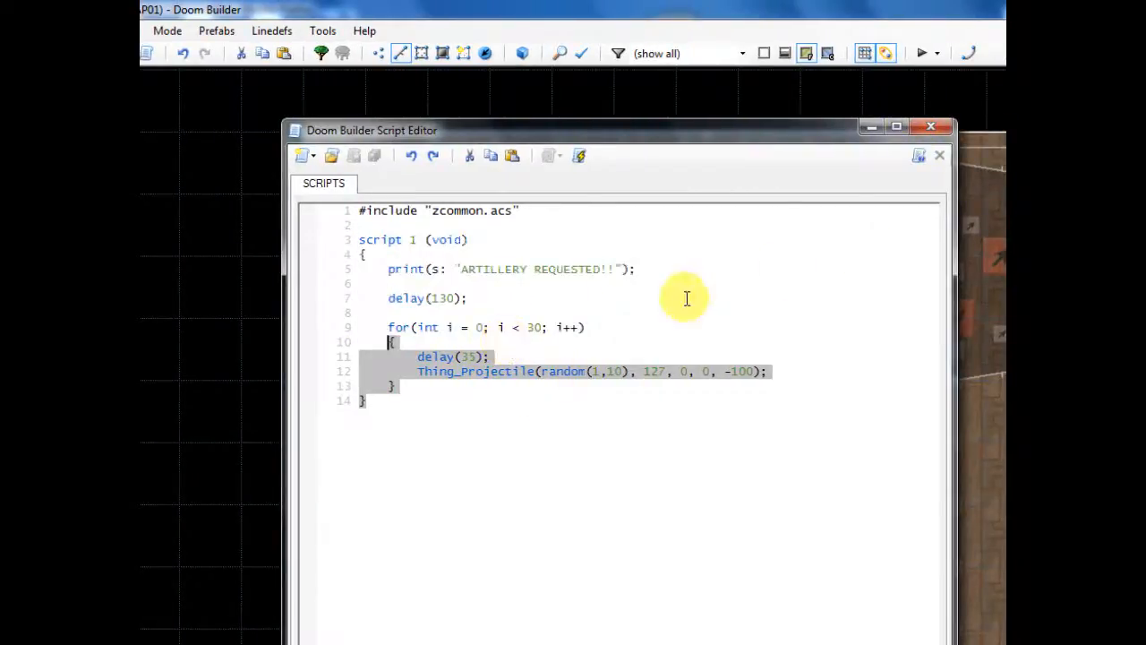
pyautogui.click(939, 155)
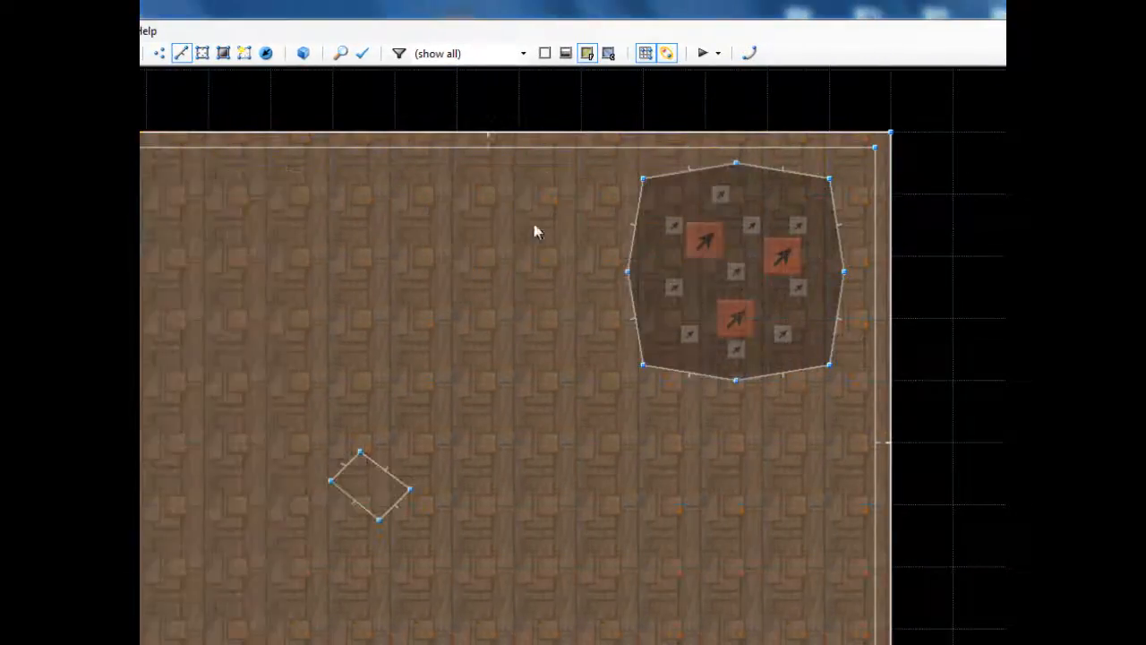